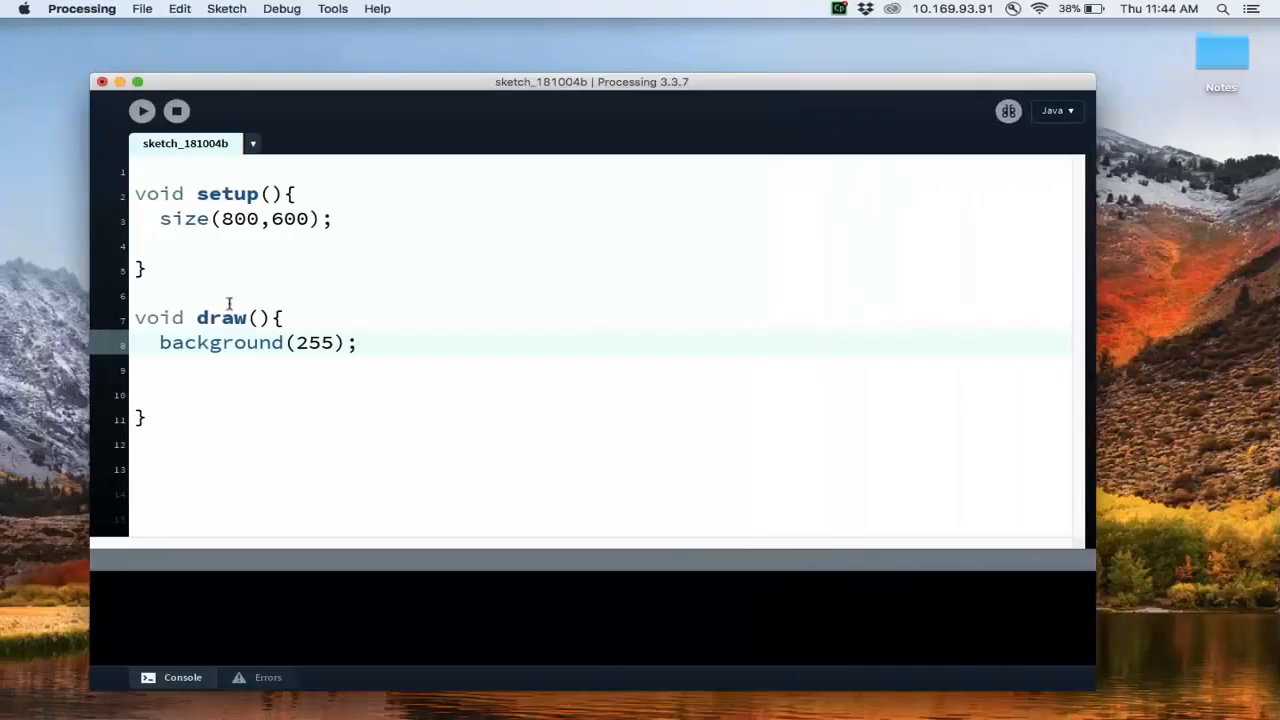
{"action": "mouse_move", "coordinate": [208, 192]}
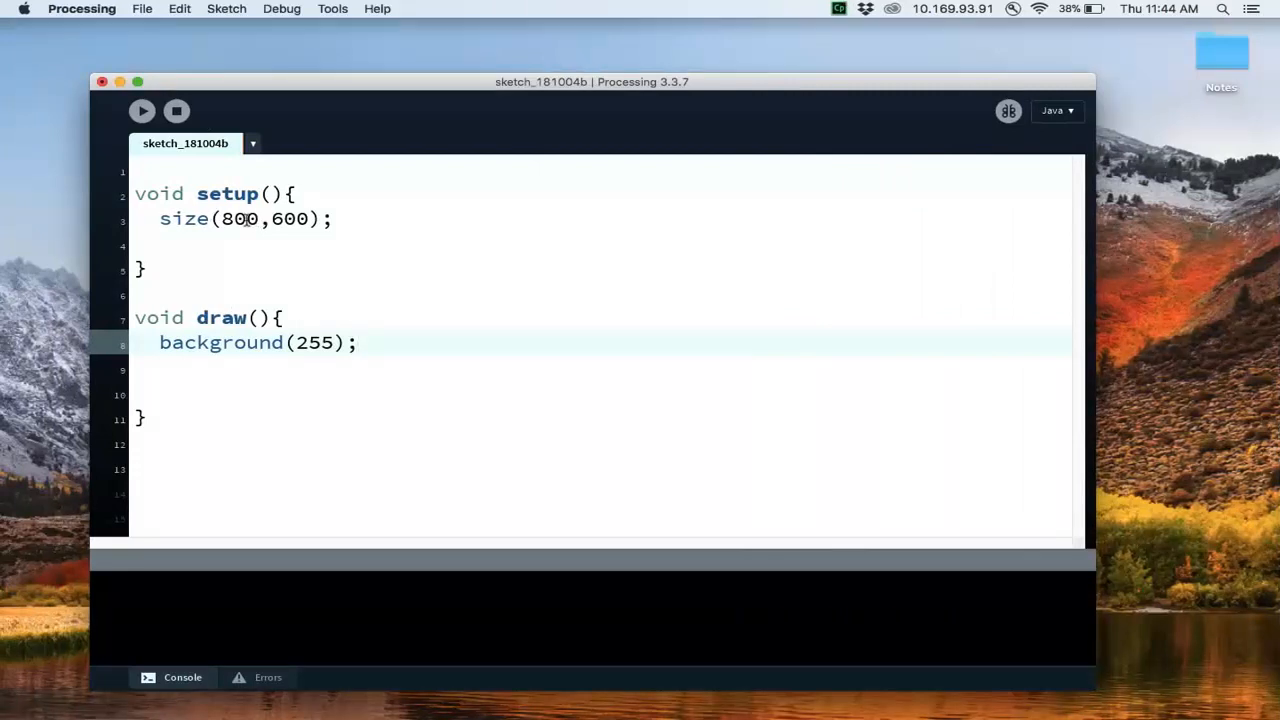
Declare global float variables posx and posy at the top of the sketch.
{"action": "left_click", "coordinate": [290, 218]}
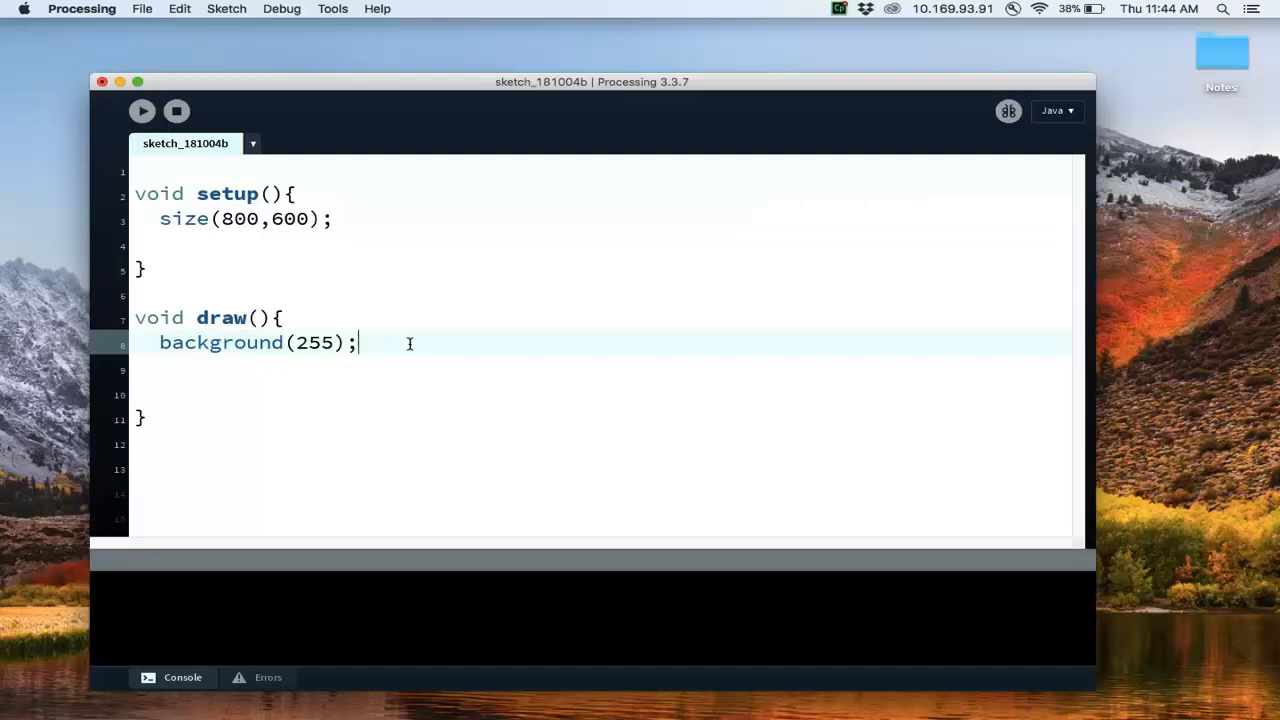
{"action": "left_click", "coordinate": [204, 192]}
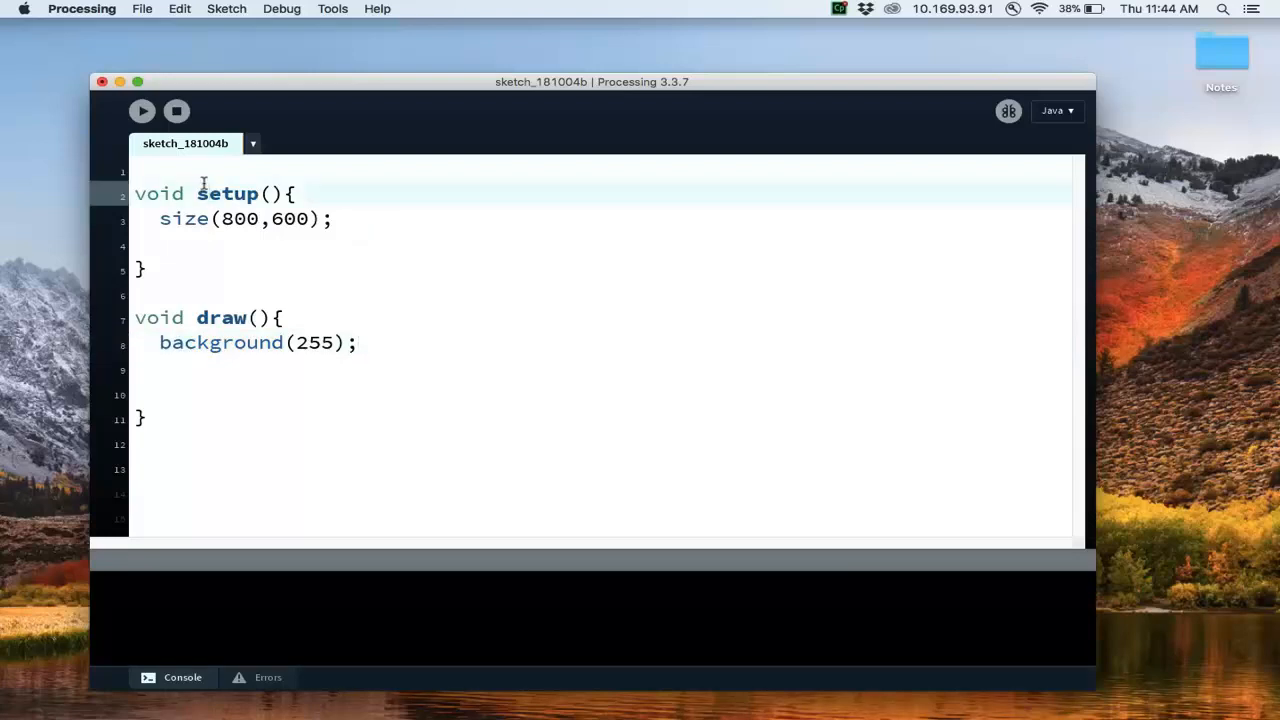
{"action": "type", "text": "fl"}
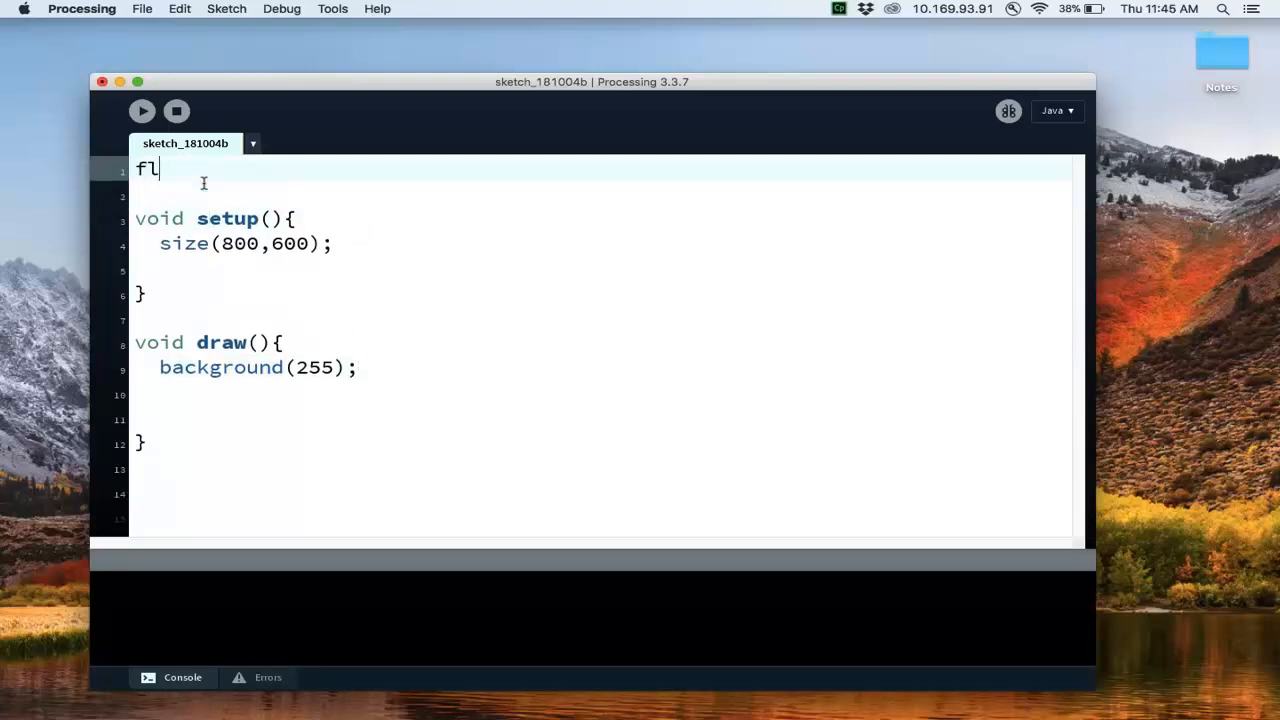
{"action": "type", "text": "oat o"}
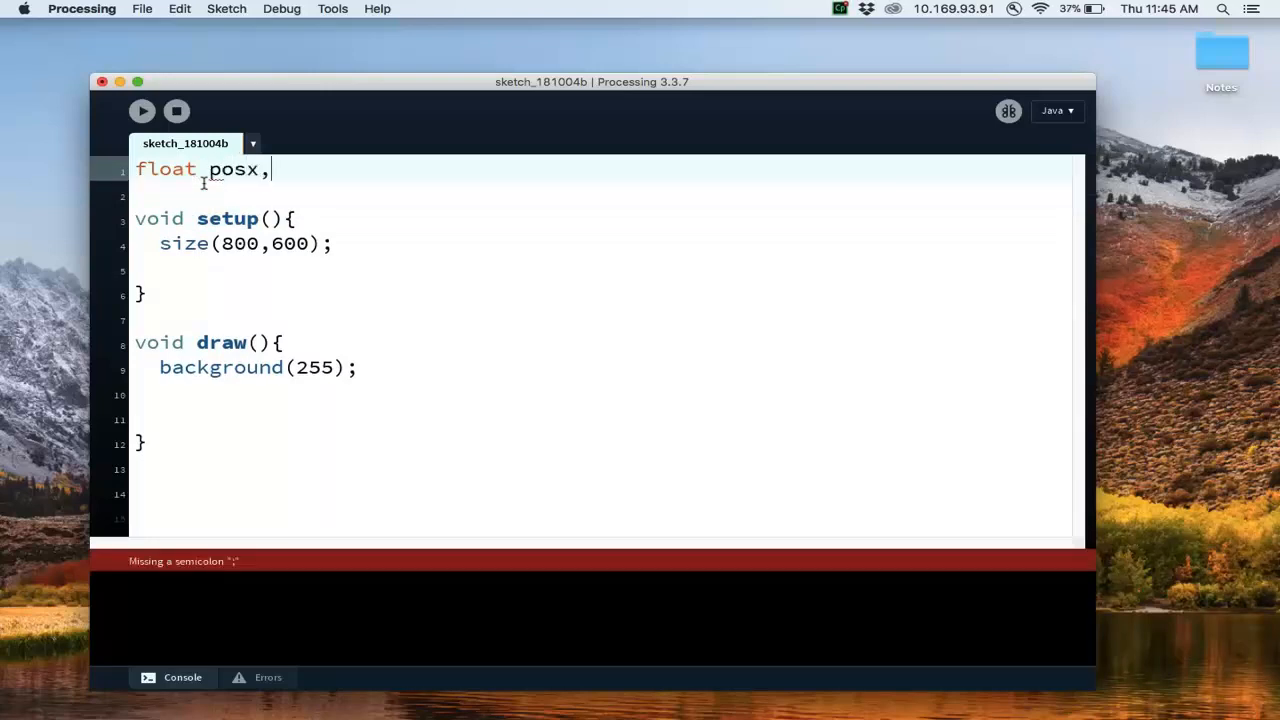
{"action": "type", "text": "posy;"}
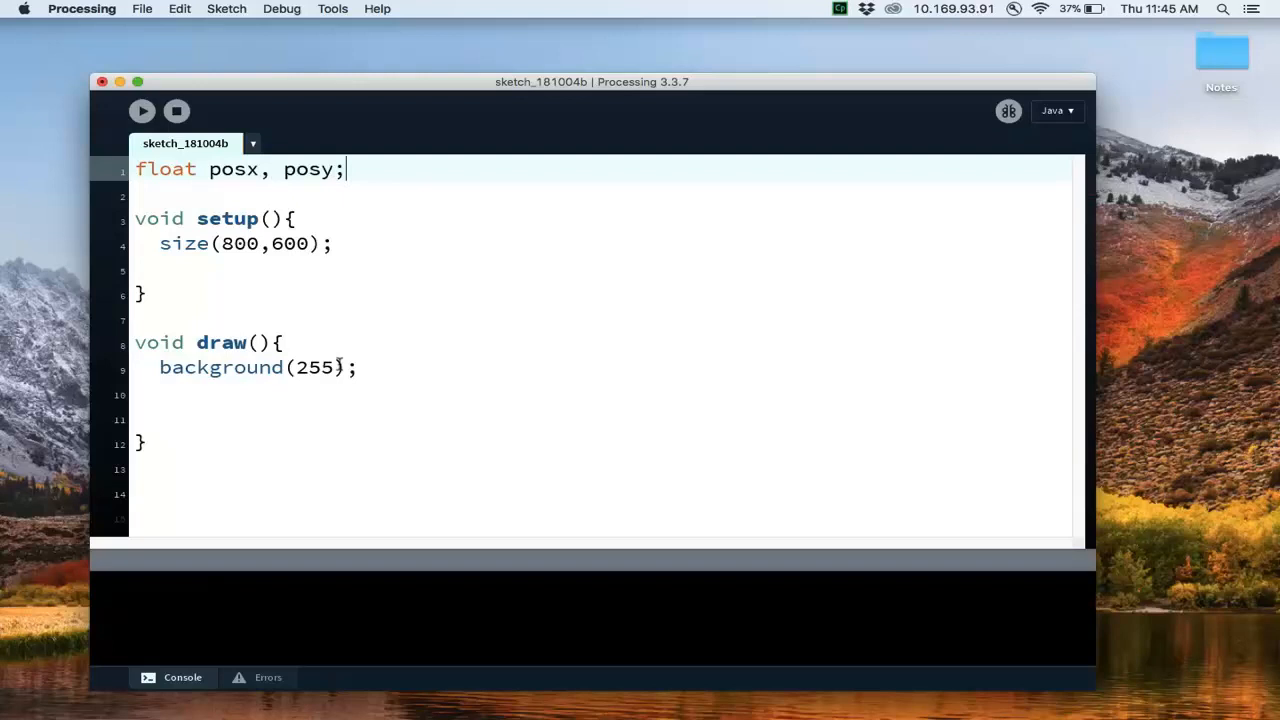
Add rectMode(CENTER); in setup() below size(800,600).
{"action": "key", "text": "Return"}
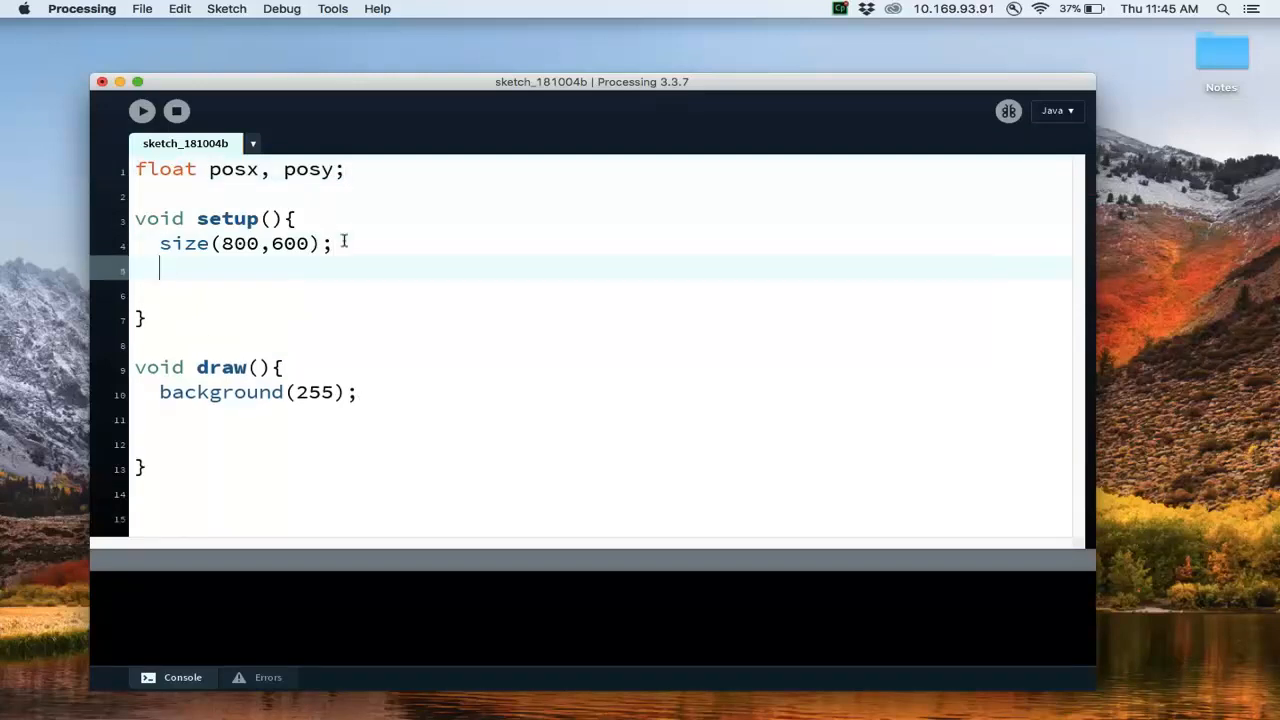
{"action": "type", "text": "rectMode("}
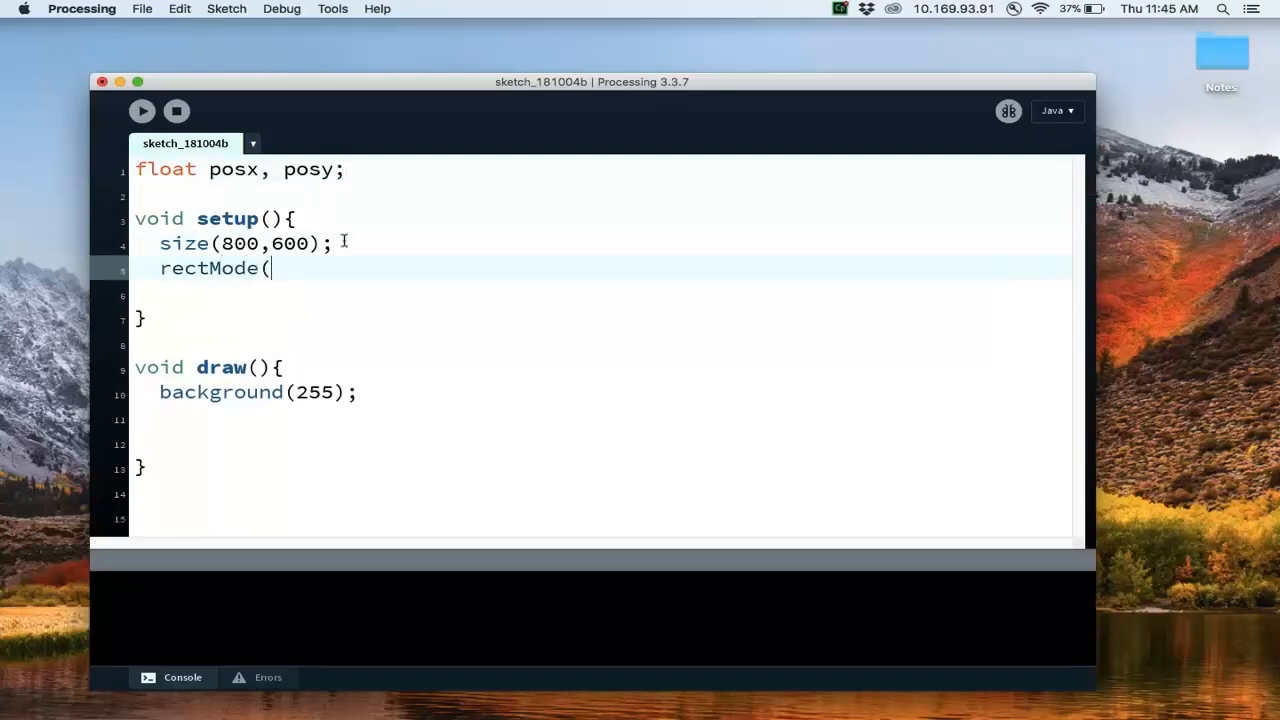
{"action": "type", "text": "CENTER);"}
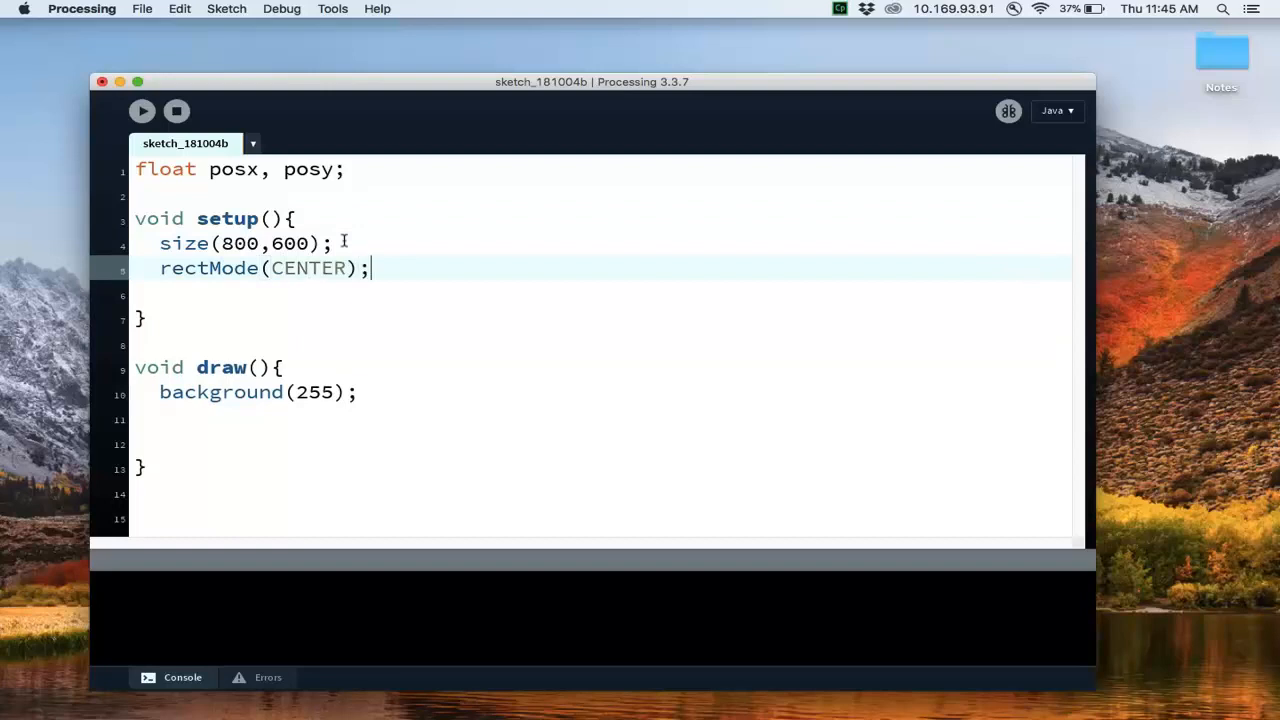
{"action": "mouse_move", "coordinate": [208, 268]}
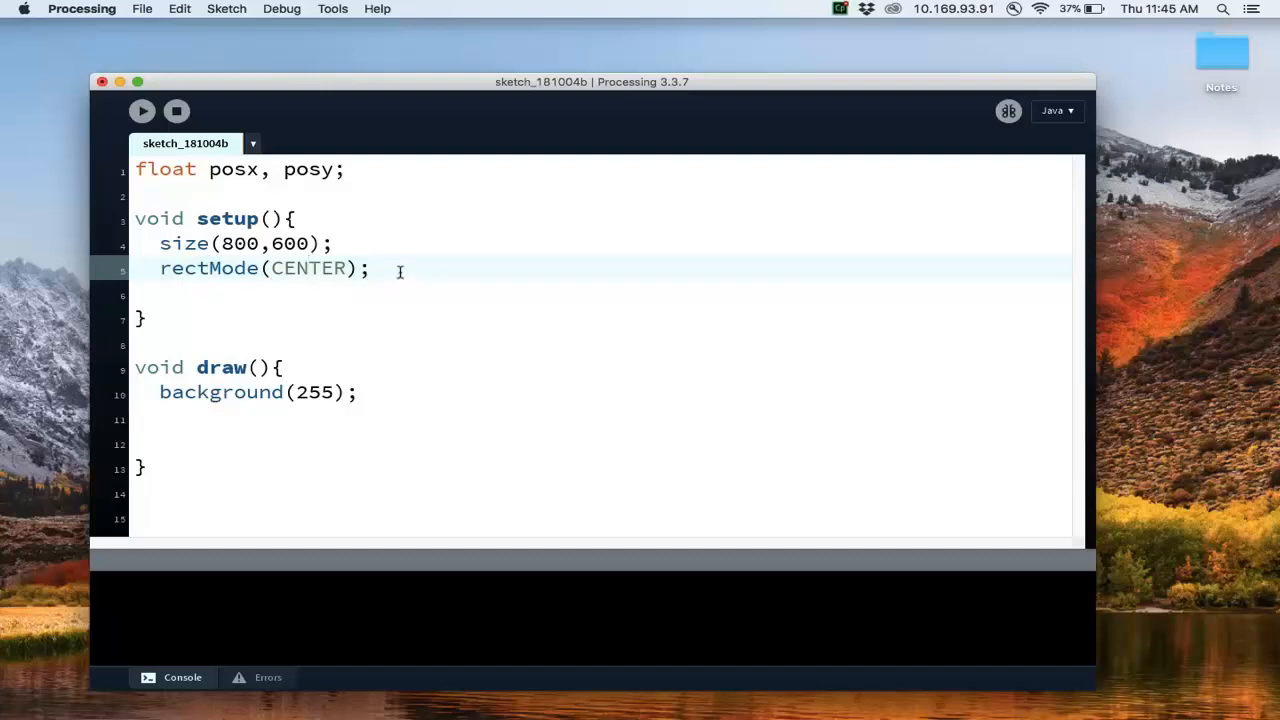
{"action": "left_click", "coordinate": [372, 268]}
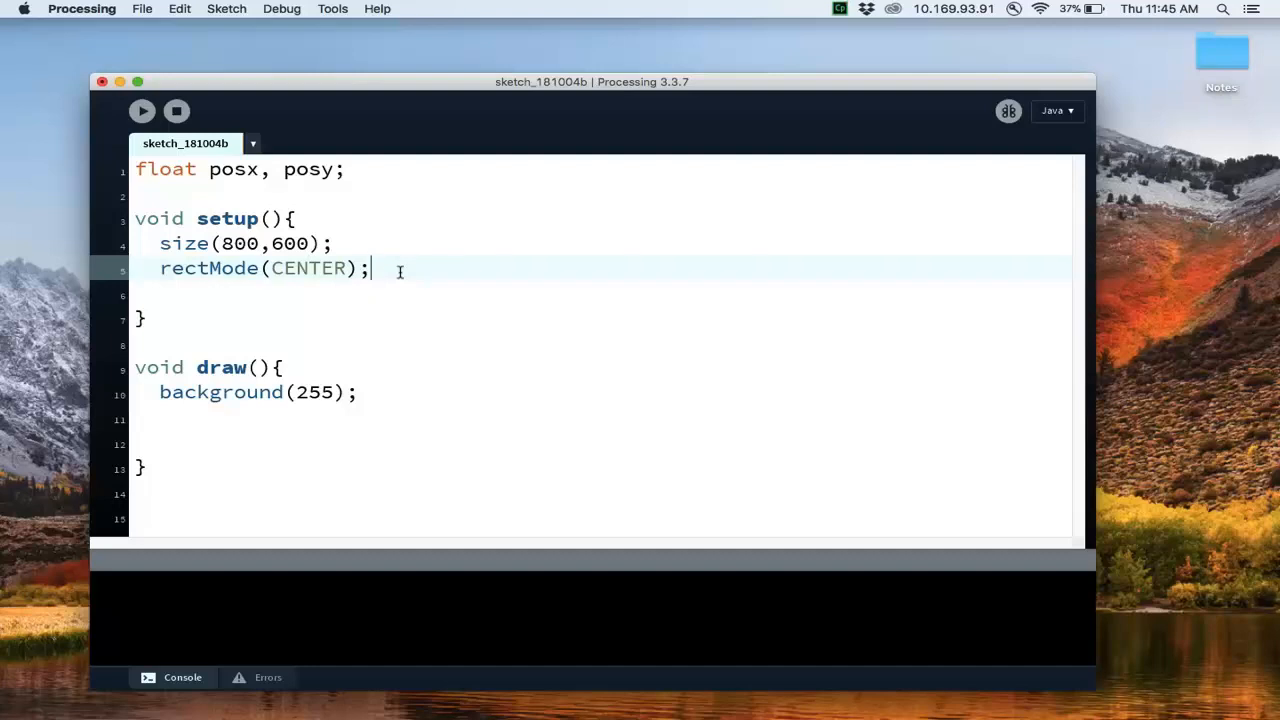
{"action": "mouse_move", "coordinate": [312, 264]}
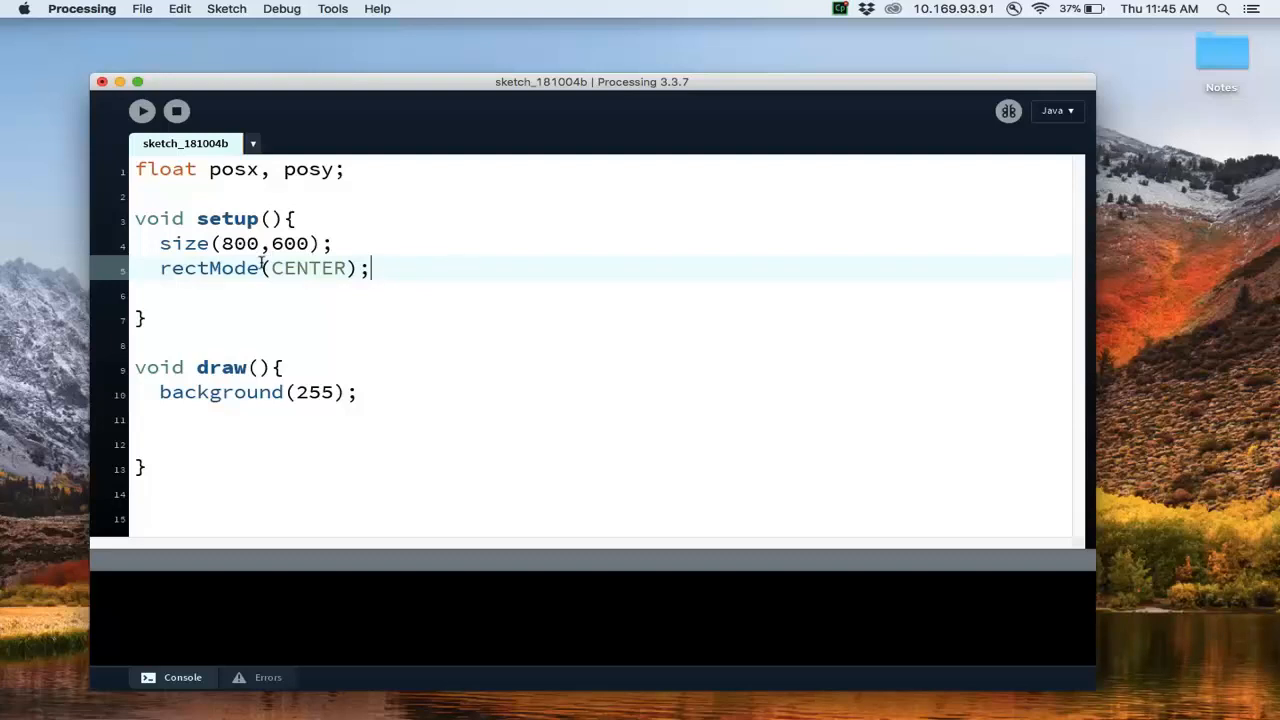
{"action": "mouse_move", "coordinate": [308, 376]}
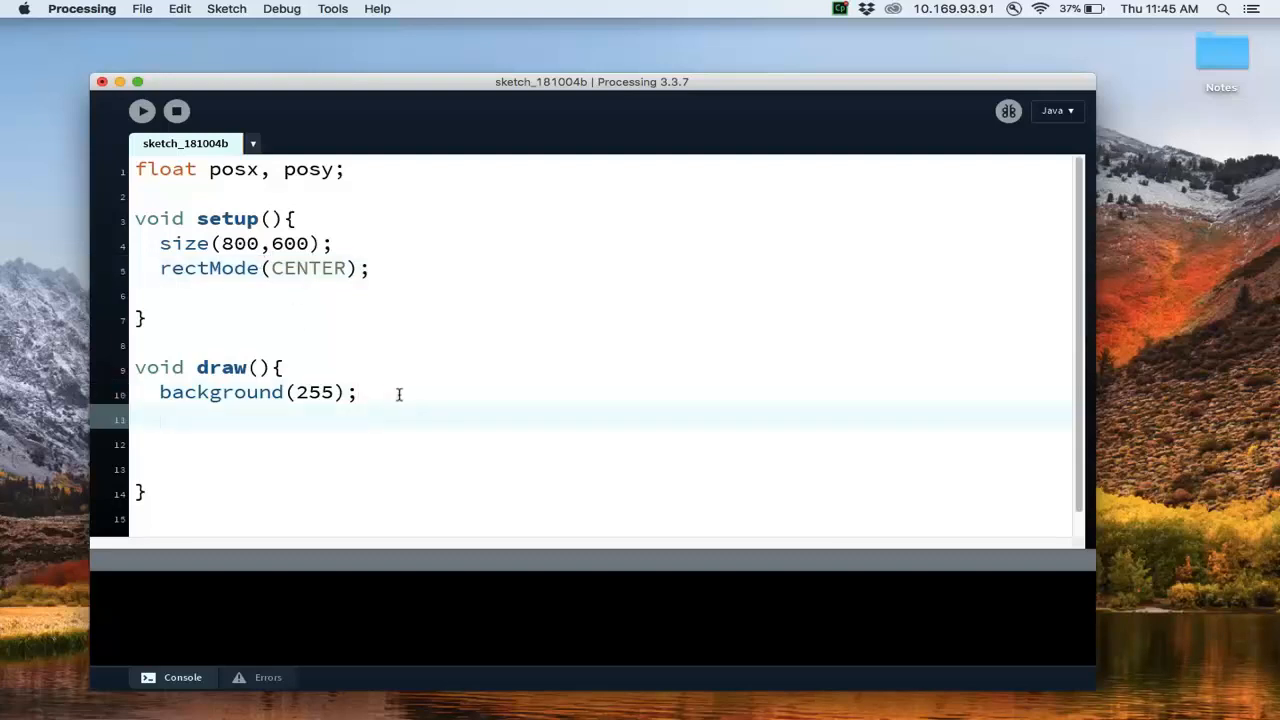
Set the fill colour to red with fill(255,0,0); in draw().
{"action": "type", "text": "fil"}
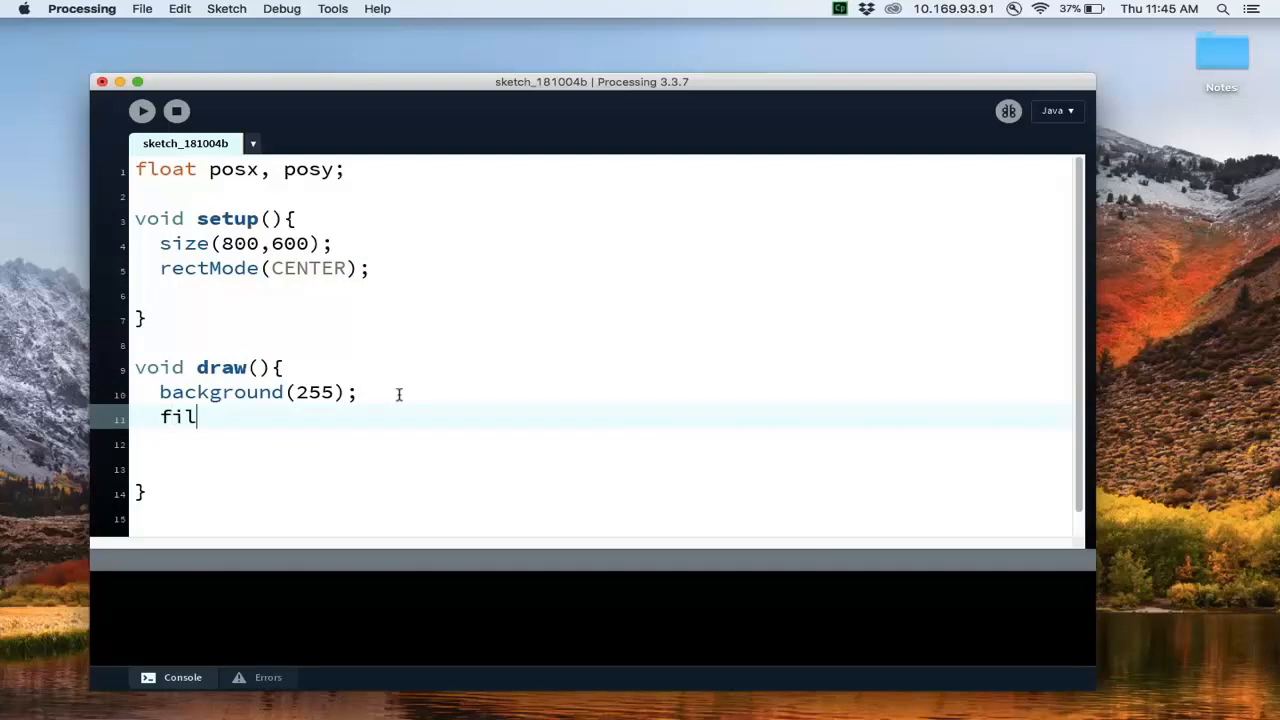
{"action": "type", "text": "l(255,0"}
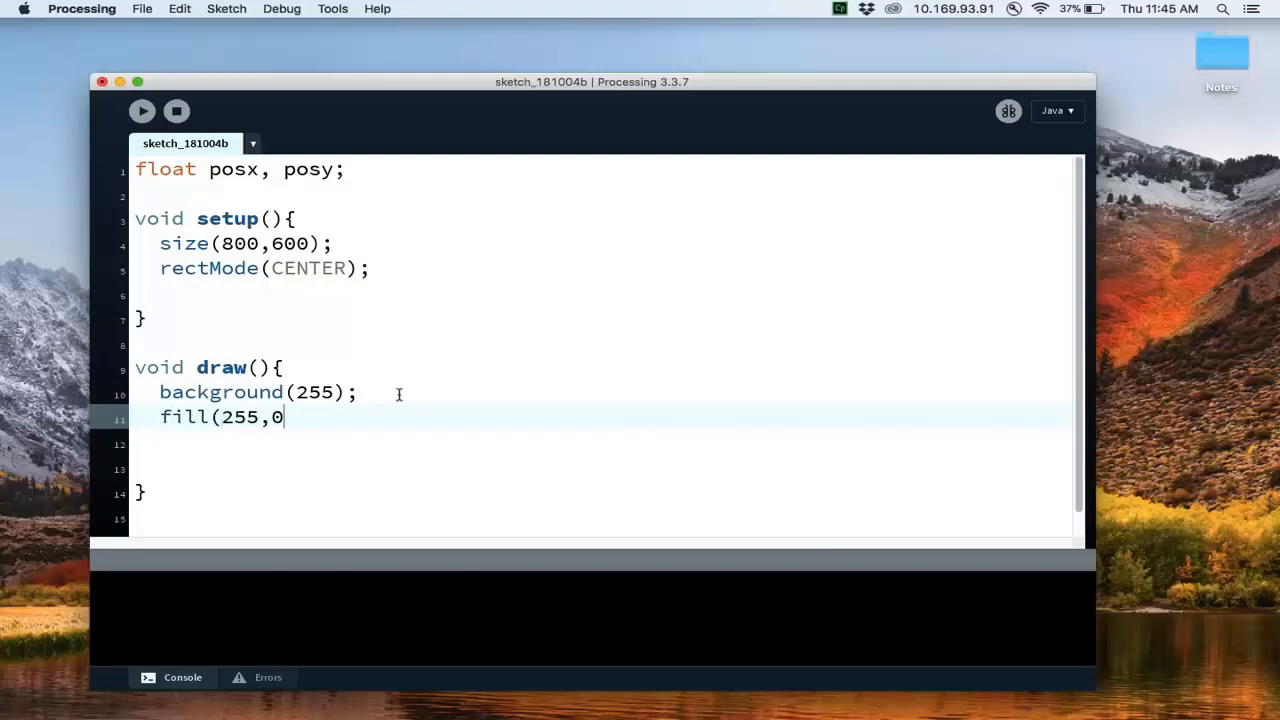
{"action": "type", "text": ",0);"}
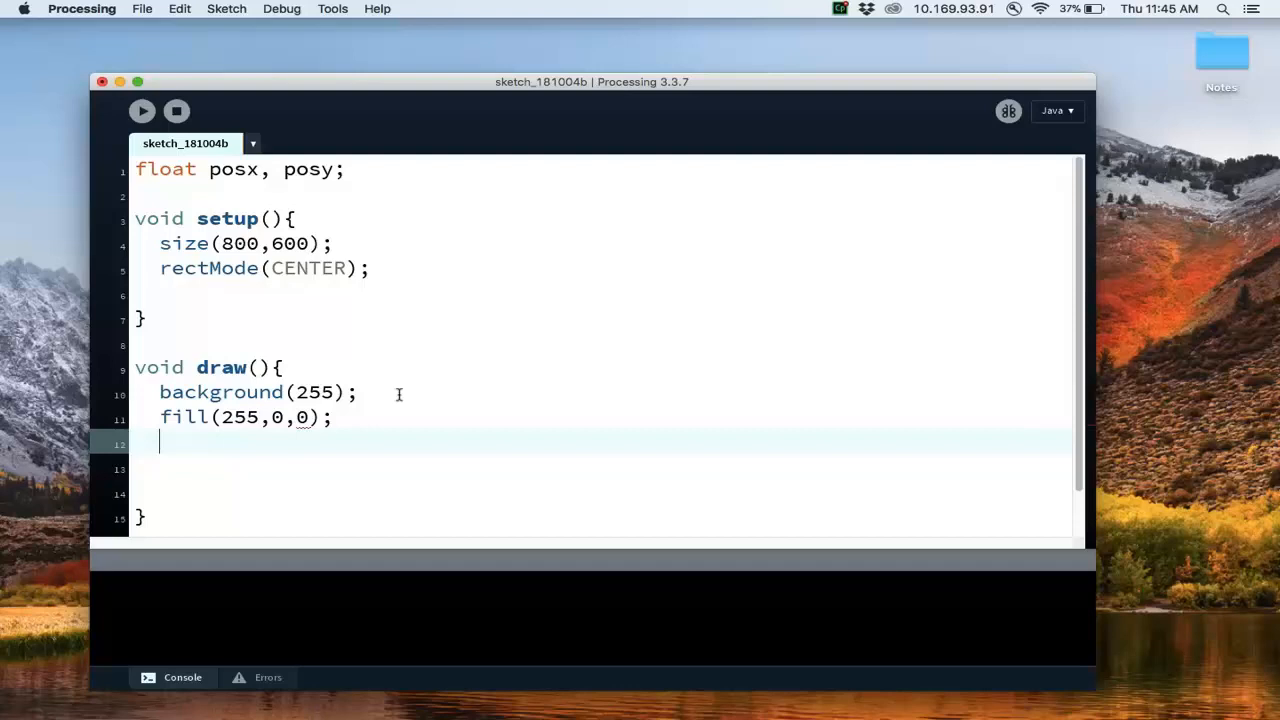
Draw a 100 by 30 rectangle at posx, posy with rect(posx, posy, 100, 30);.
{"action": "type", "text": "rect(po"}
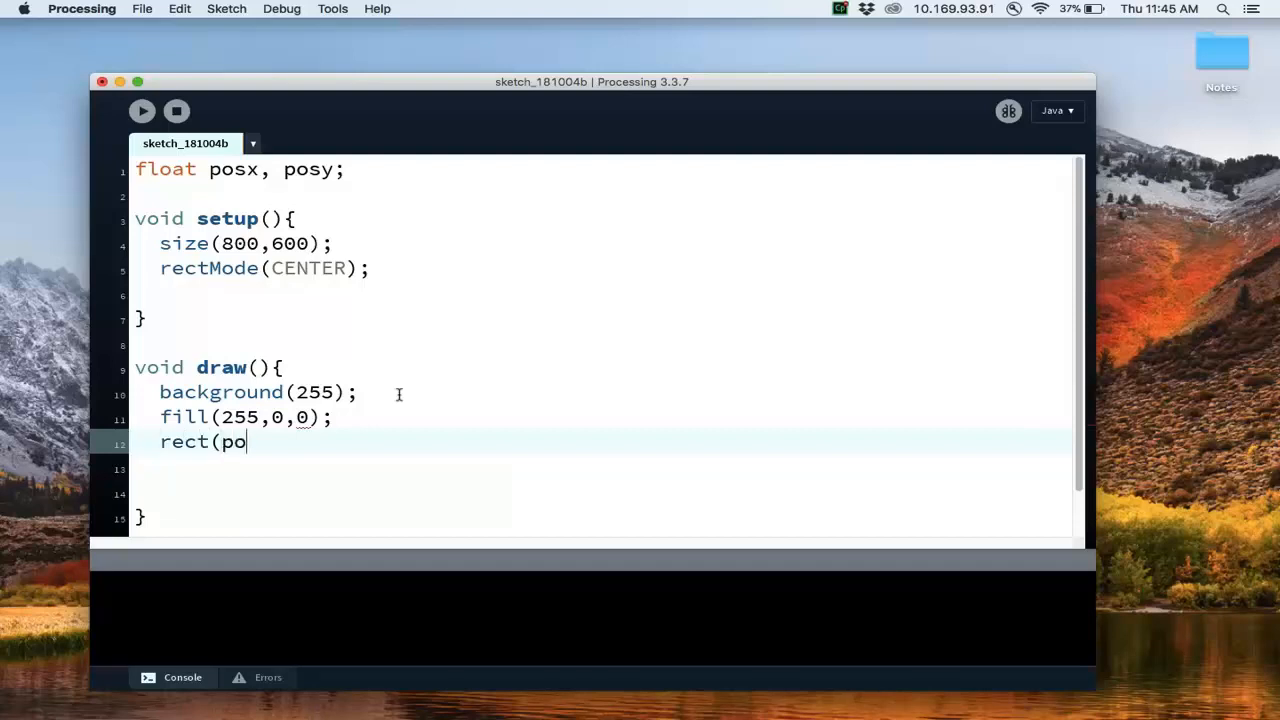
{"action": "type", "text": "sx,"}
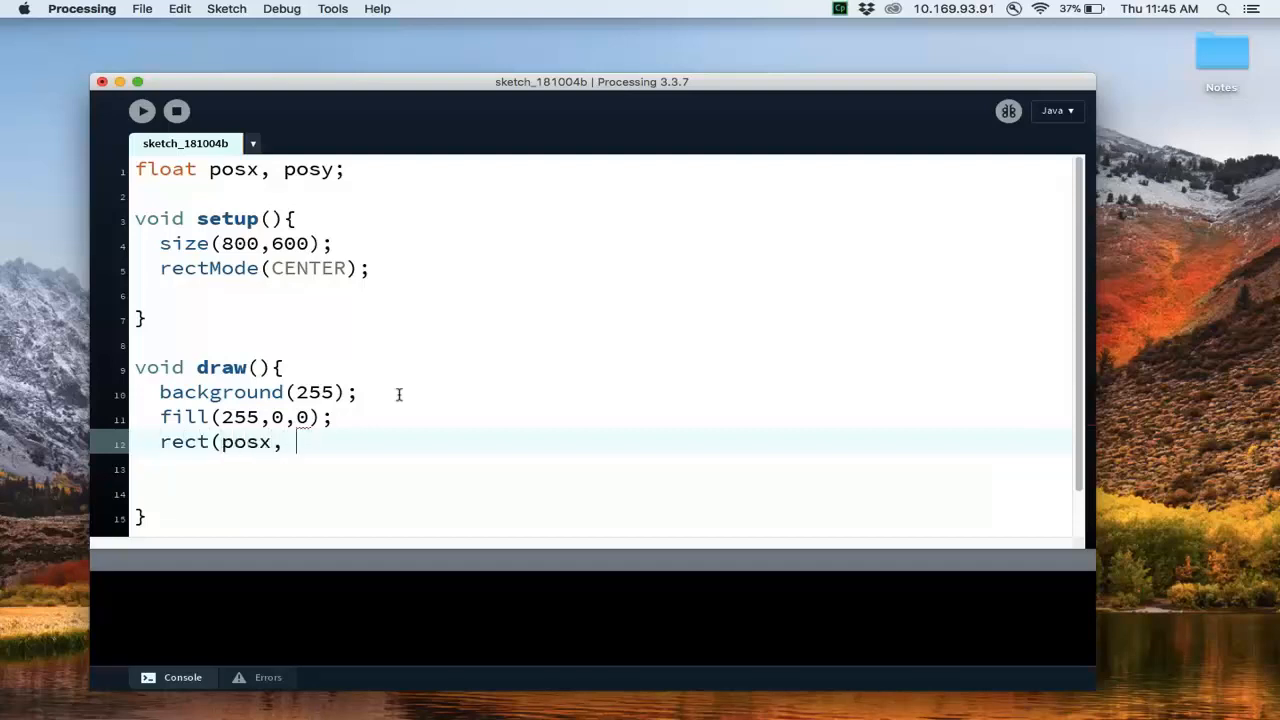
{"action": "type", "text": "posy,"}
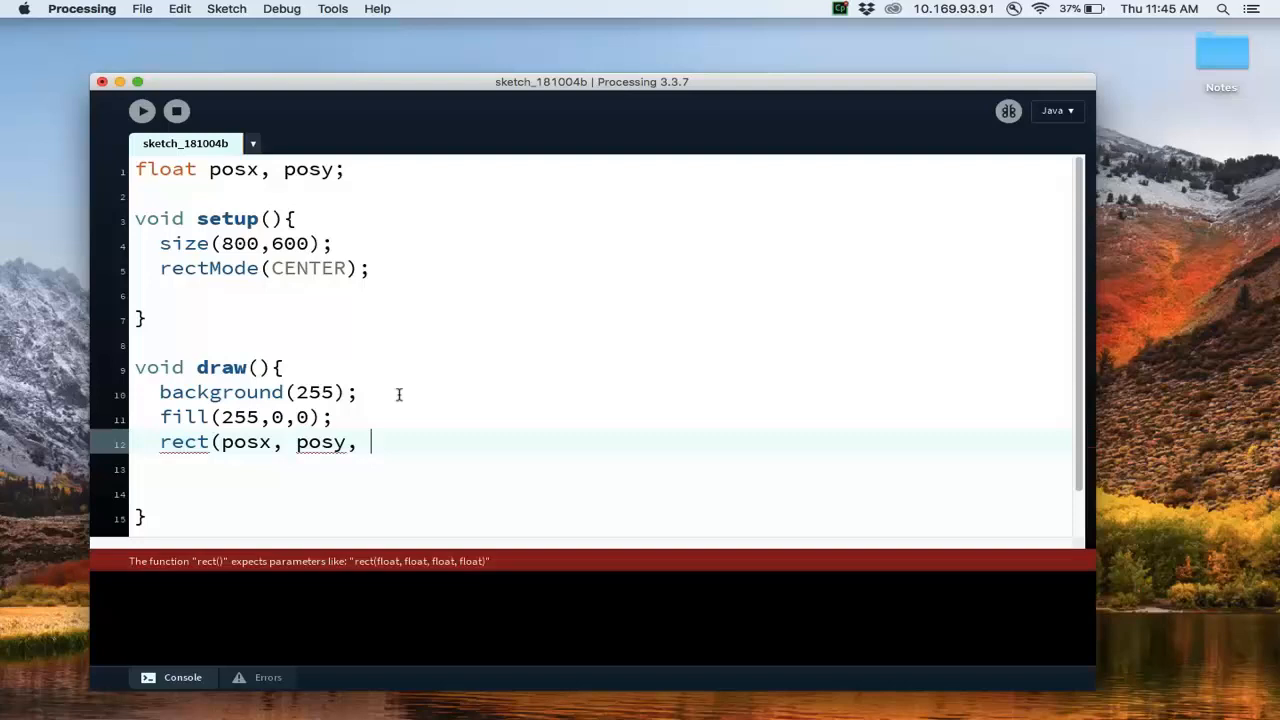
{"action": "type", "text": "100"}
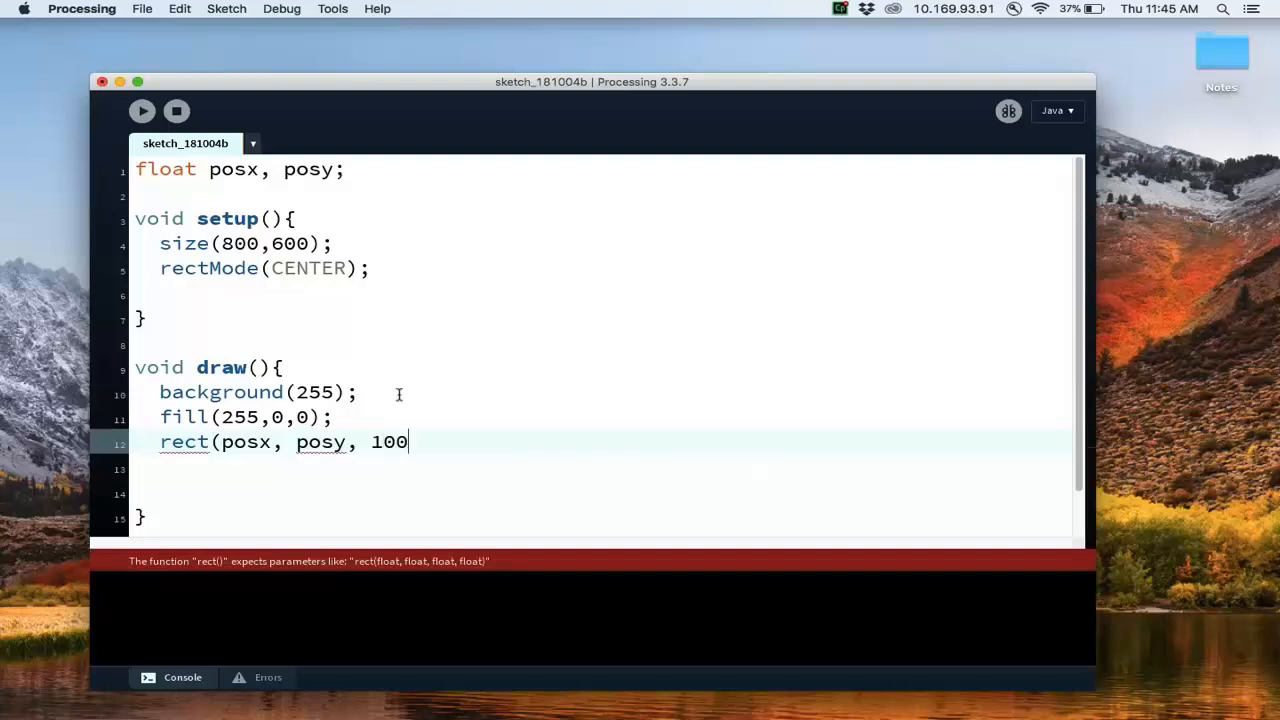
{"action": "type", "text": ", 30);"}
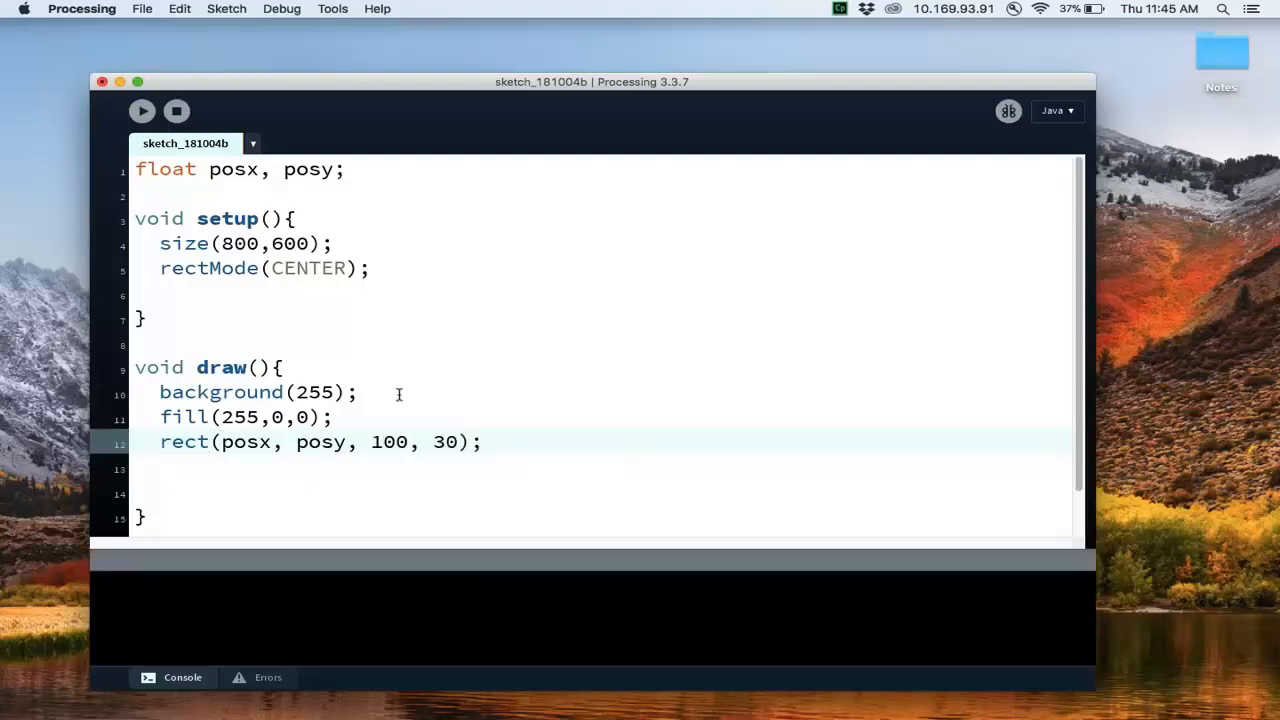
{"action": "mouse_move", "coordinate": [356, 486]}
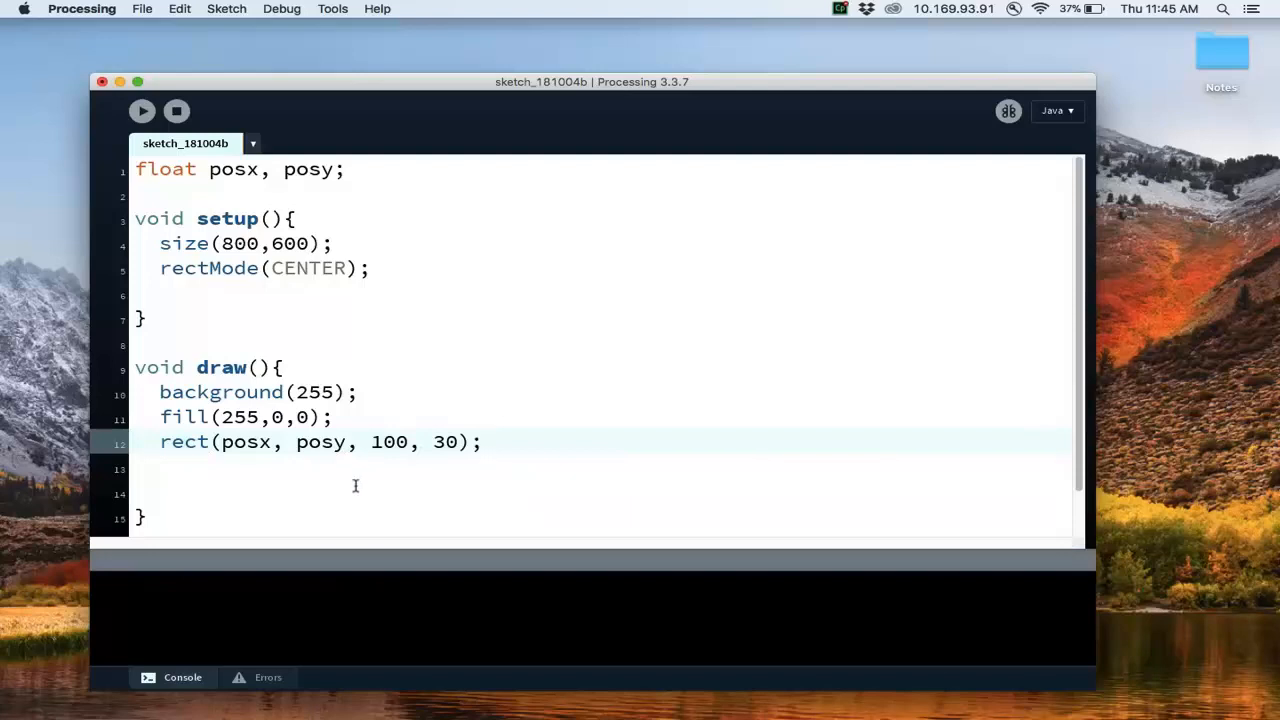
{"action": "mouse_move", "coordinate": [392, 262]}
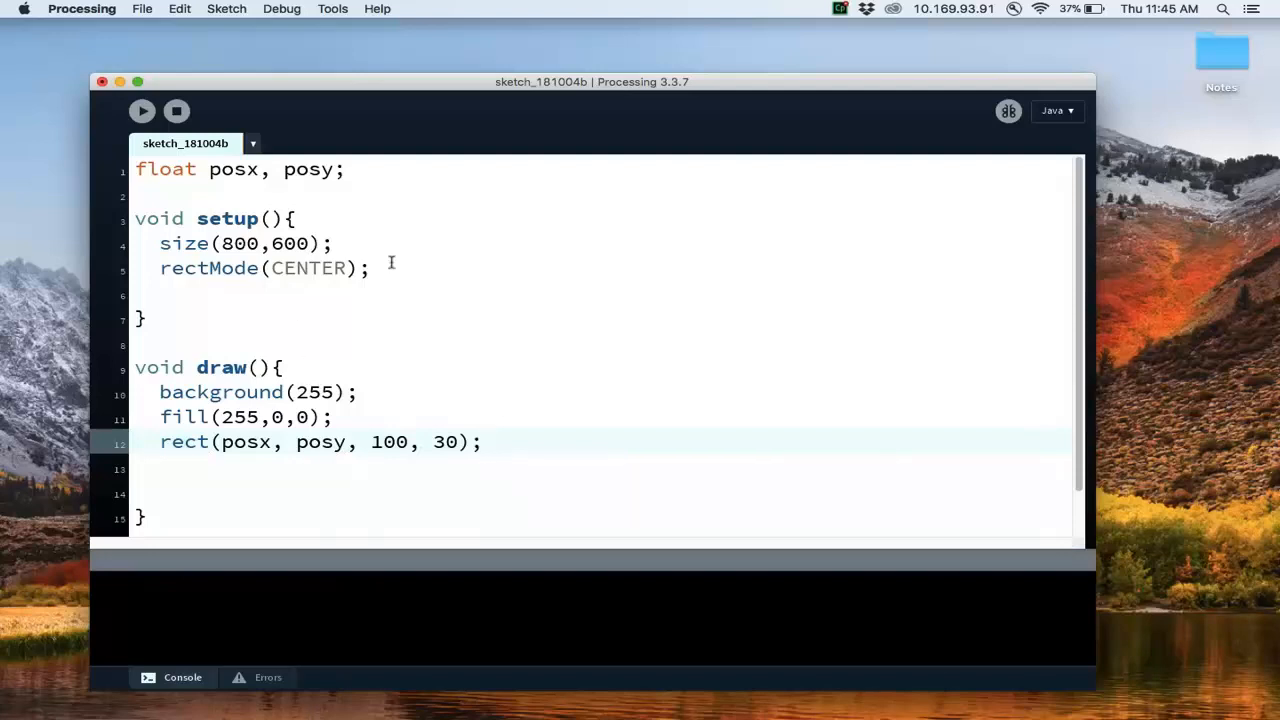
Initialize posx = 100; and posy = height - 100; in setup().
{"action": "type", "text": "posx"}
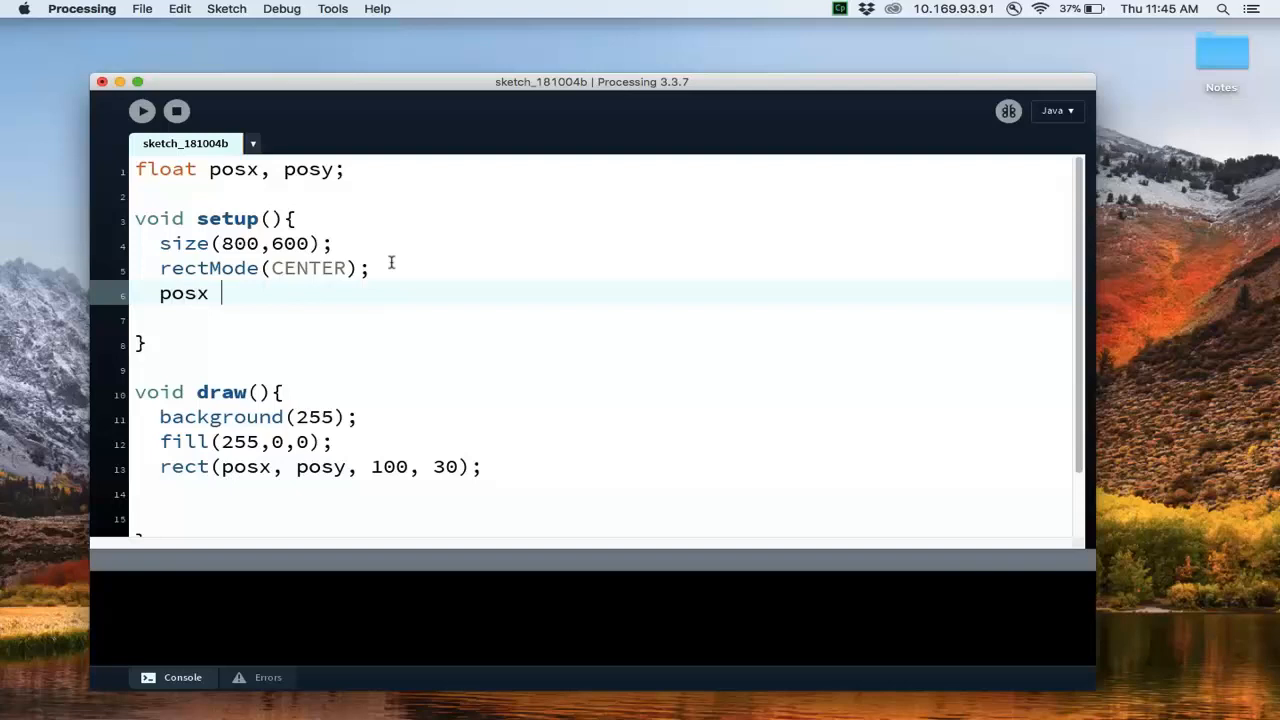
{"action": "type", "text": "= 1"}
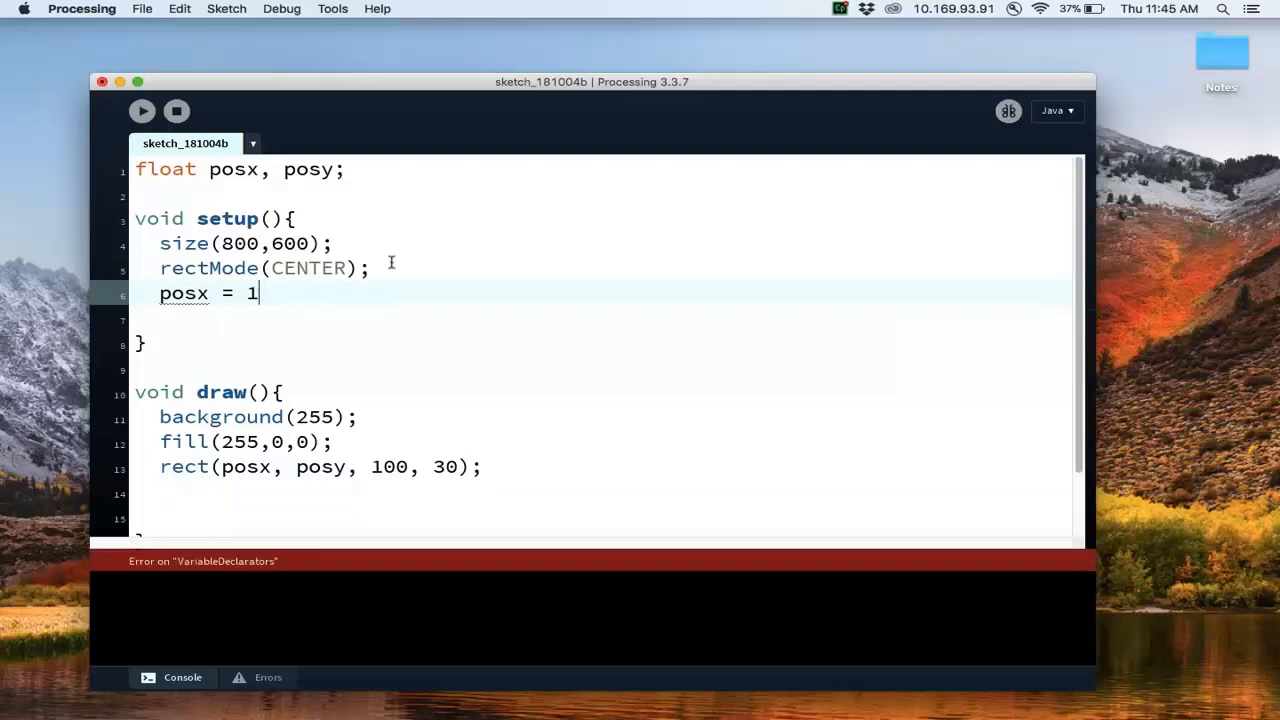
{"action": "type", "text": "00;"}
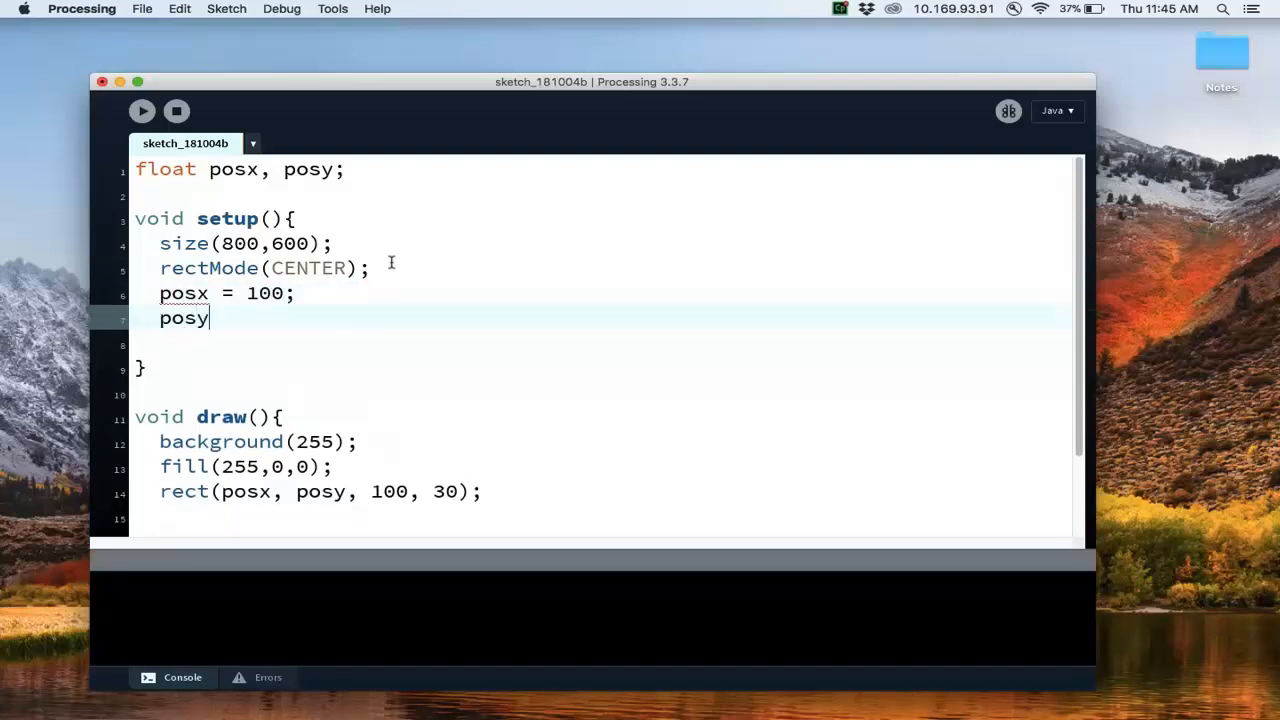
{"action": "type", "text": "= height"}
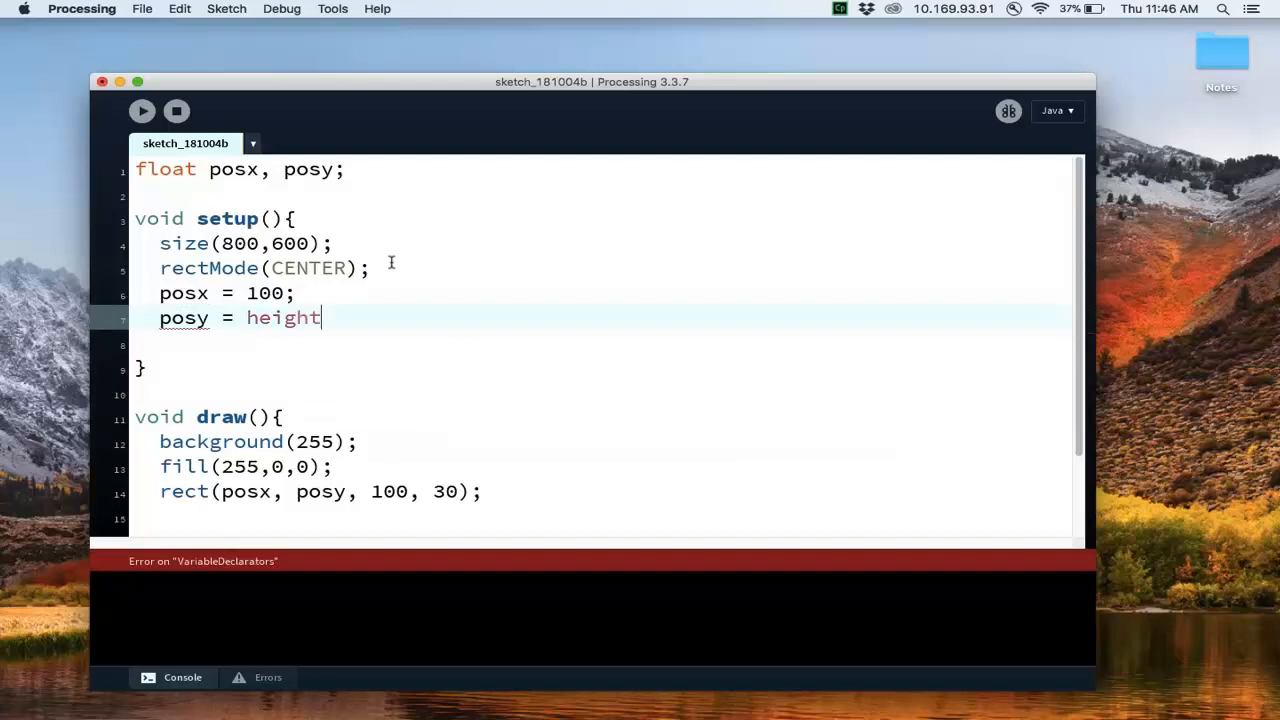
{"action": "type", "text": "-100;"}
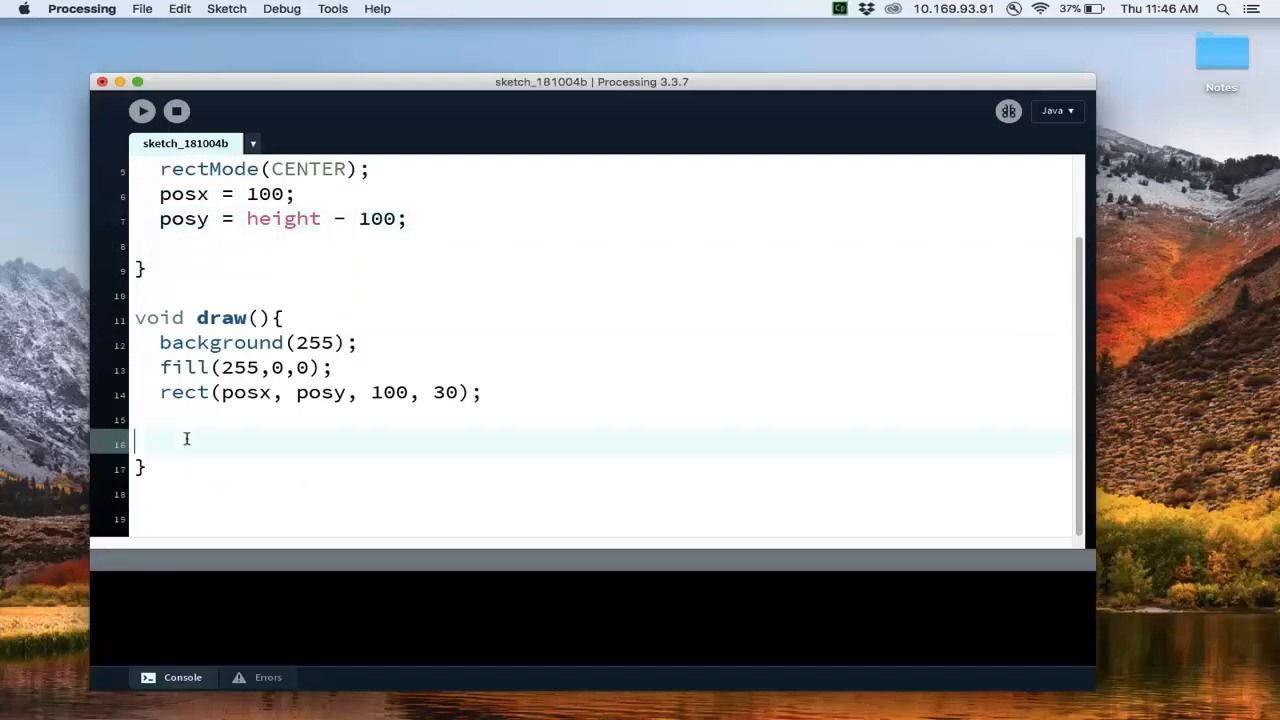
{"action": "key", "text": "Backspace"}
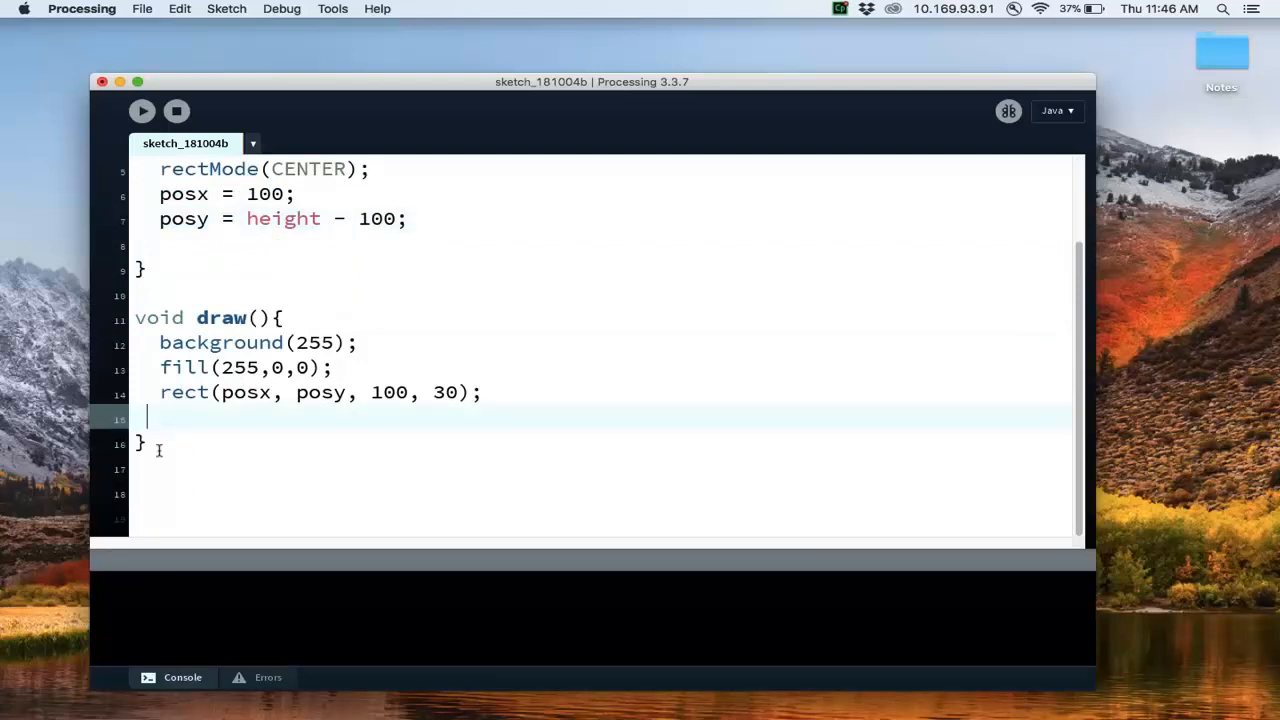
Define void keyPressed() with an if(key == 'a') branch.
{"action": "type", "text": "void"}
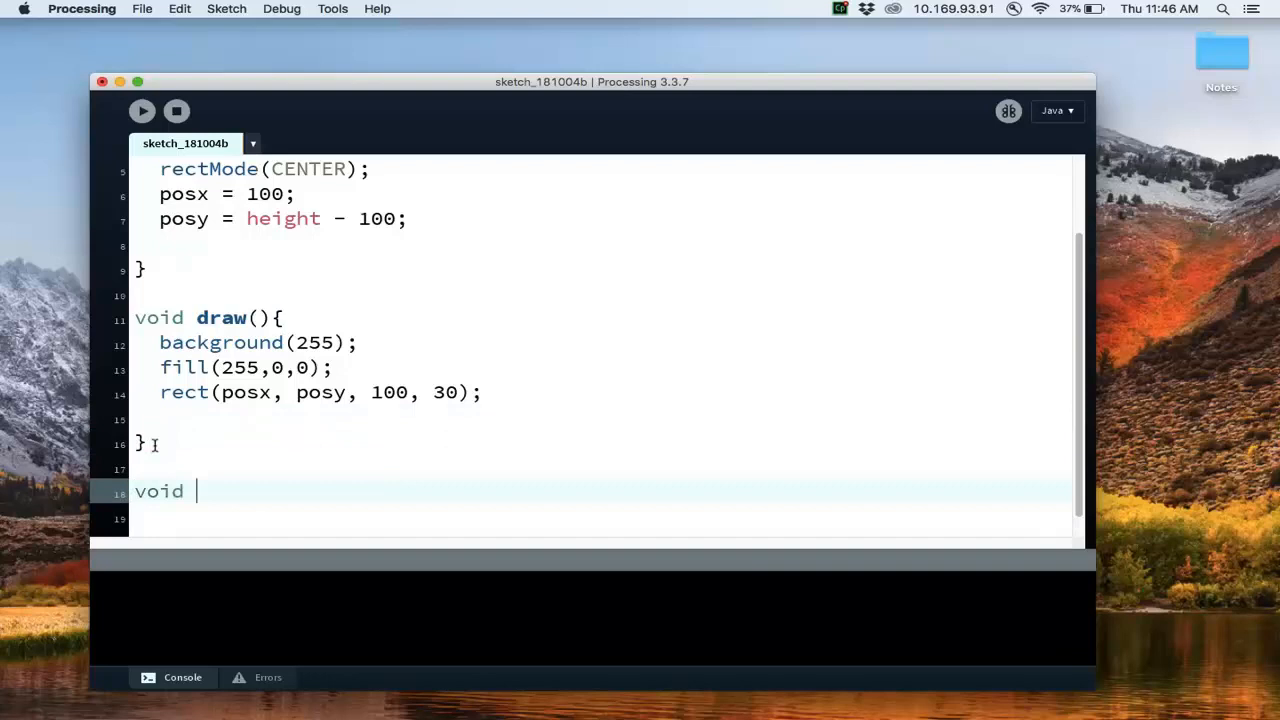
{"action": "type", "text": "keyPressed(){"}
{"action": "type", "text": "}"}
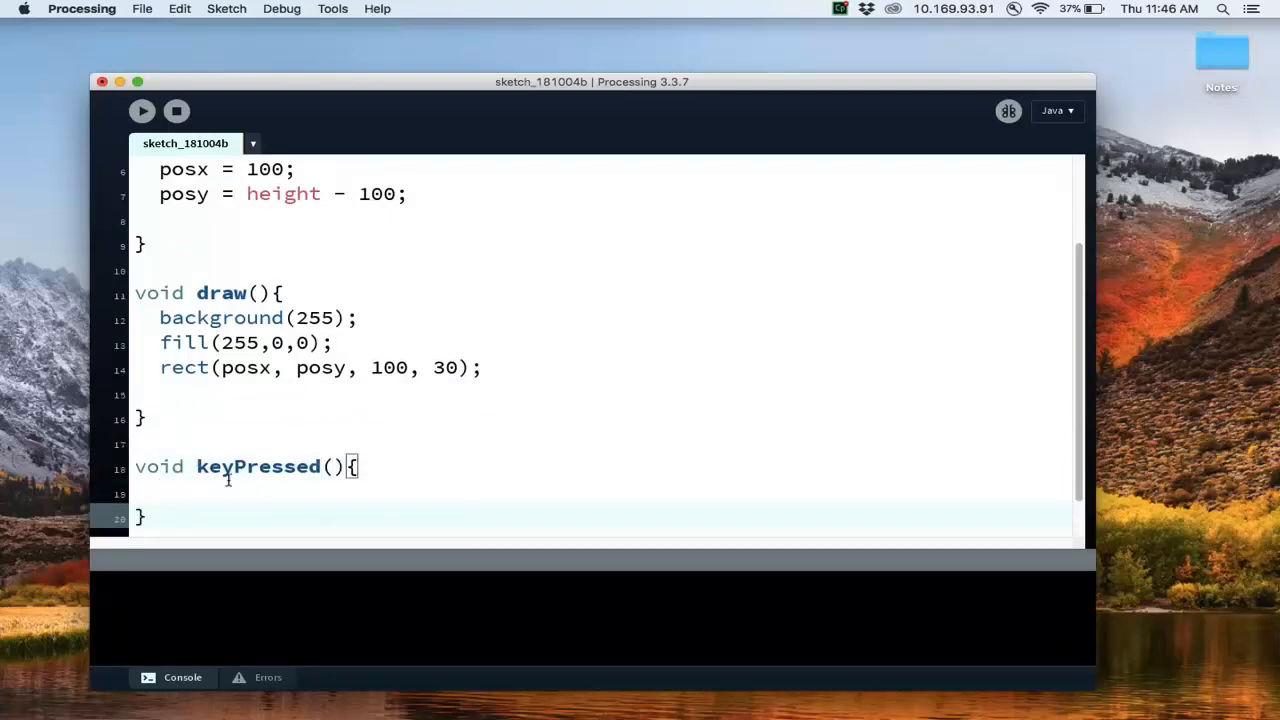
{"action": "double_click", "coordinate": [256, 466]}
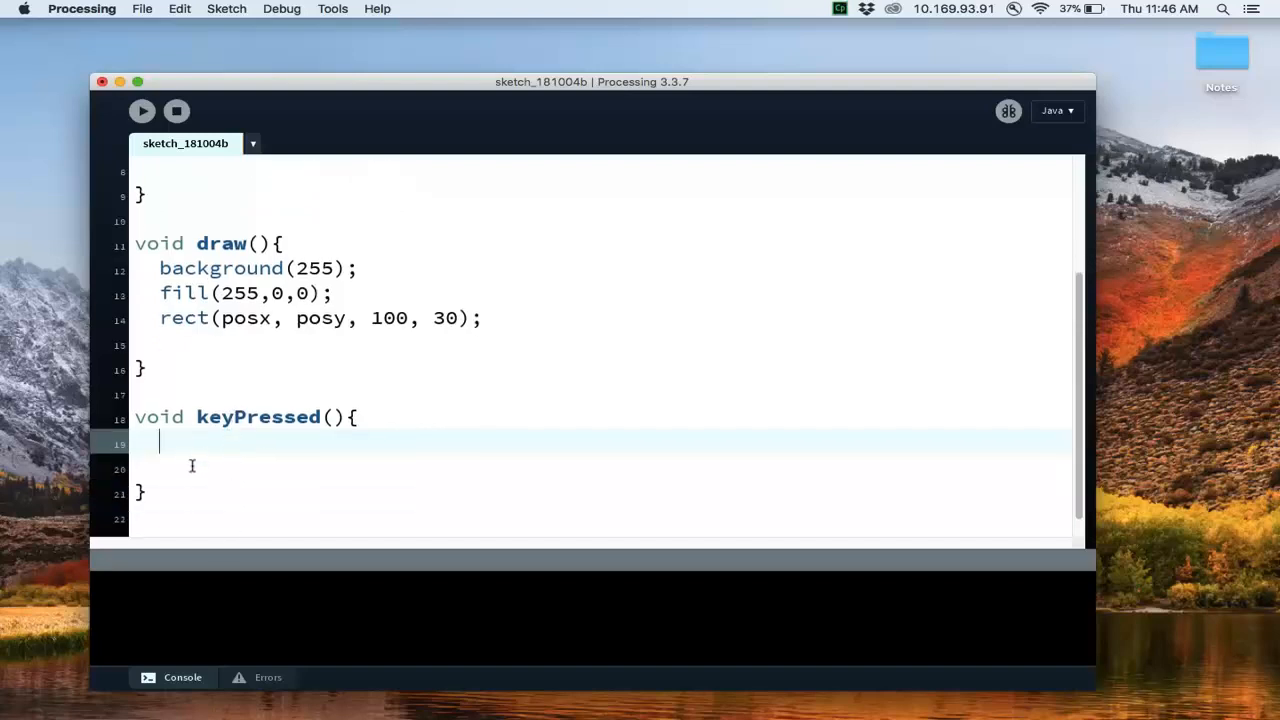
{"action": "type", "text": "if"}
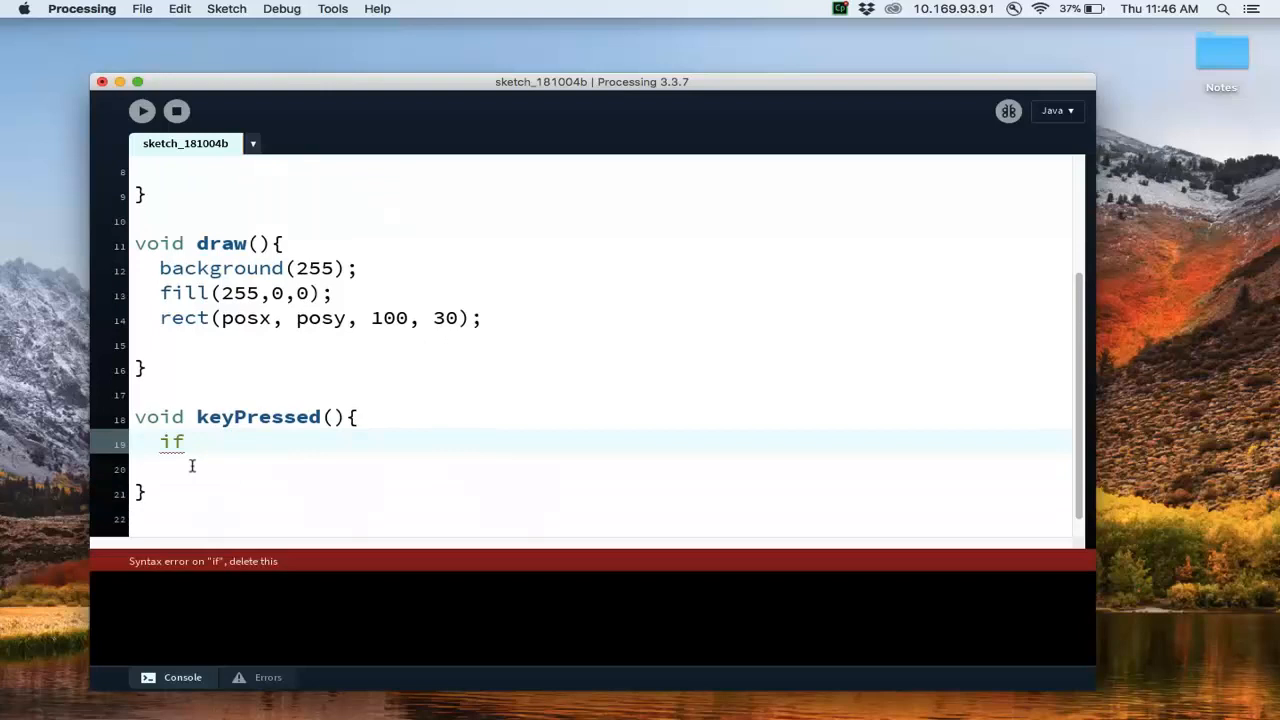
{"action": "type", "text": "(key"}
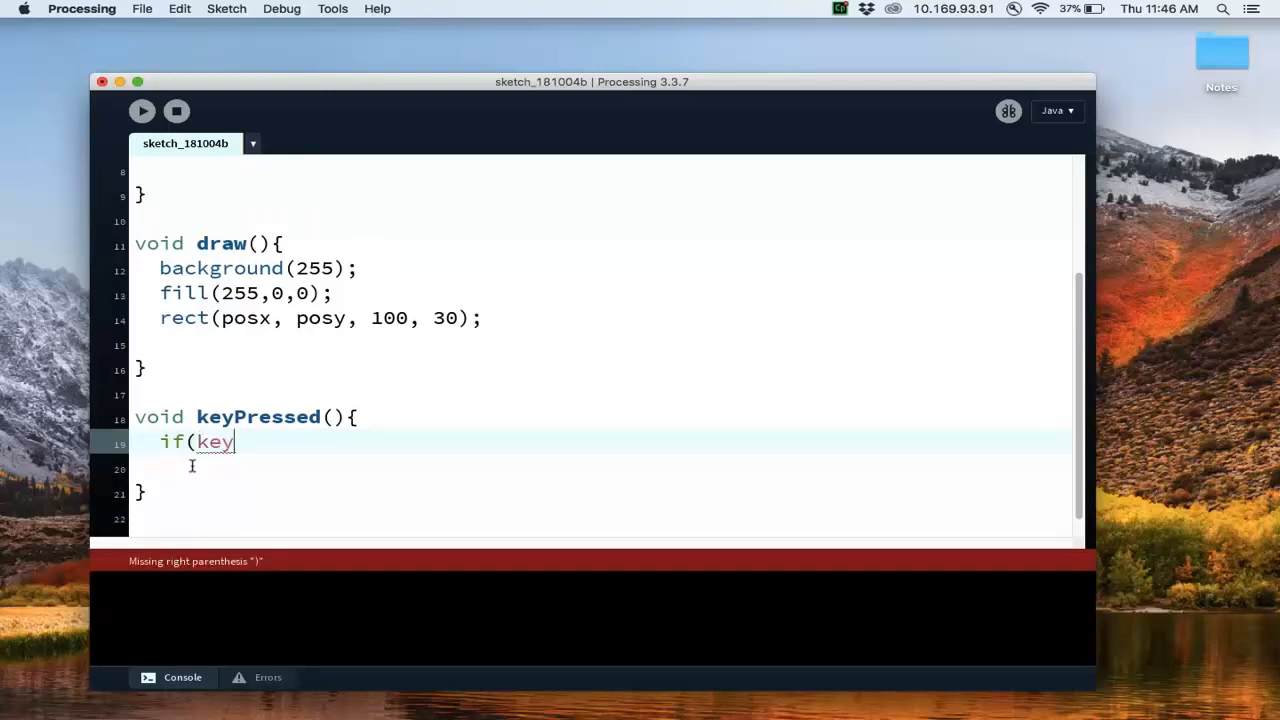
{"action": "double_click", "coordinate": [214, 442]}
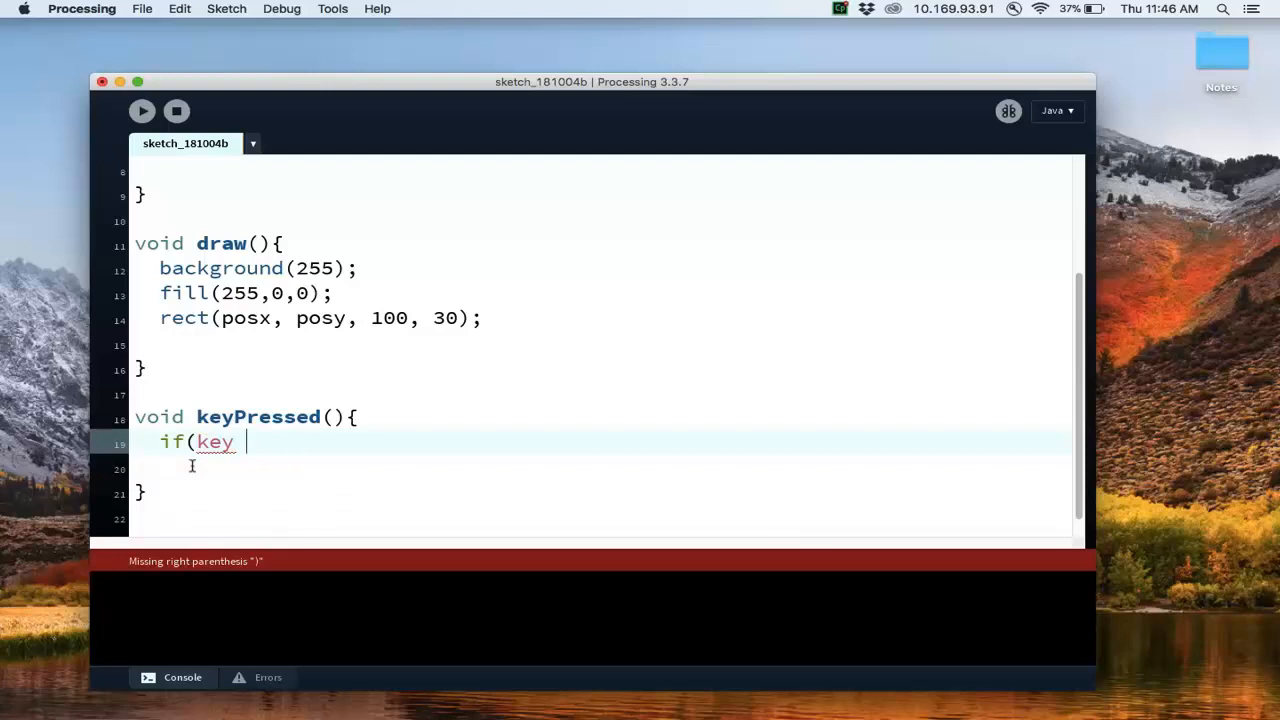
{"action": "type", "text": "=="}
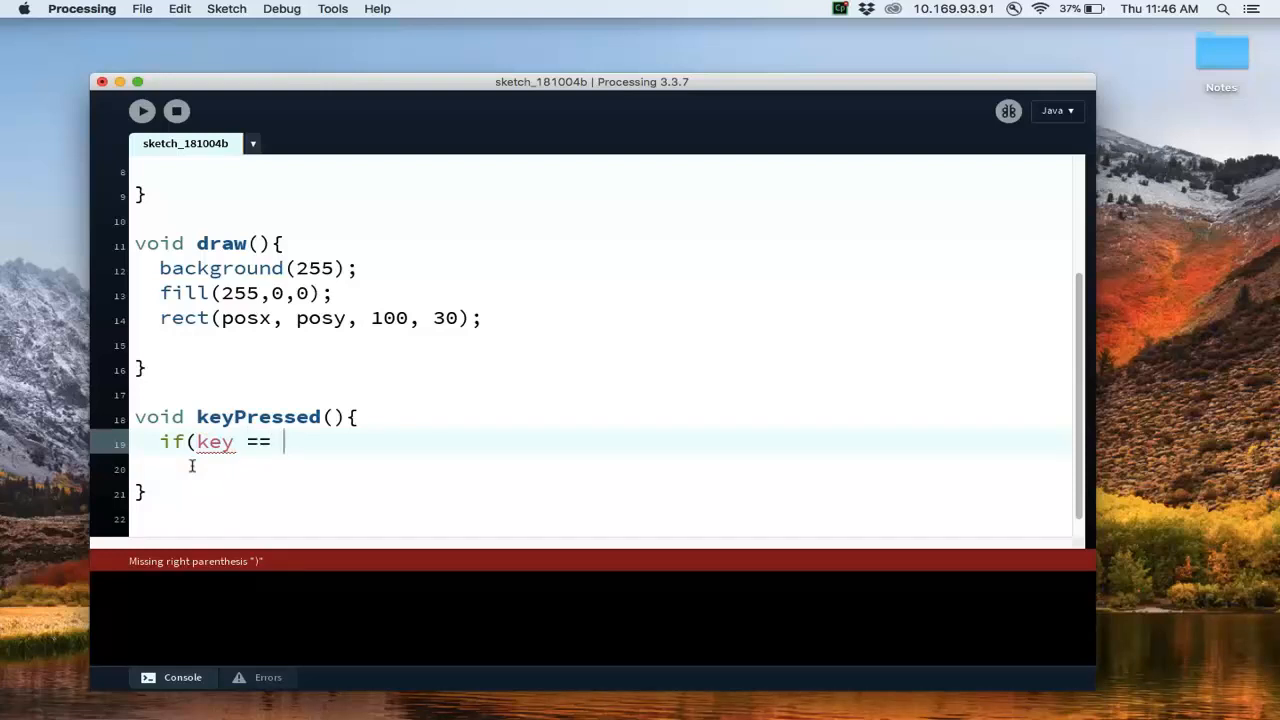
{"action": "type", "text": "'a'){"}
{"action": "left_click", "coordinate": [600, 468]}
{"action": "type", "text": "}"}
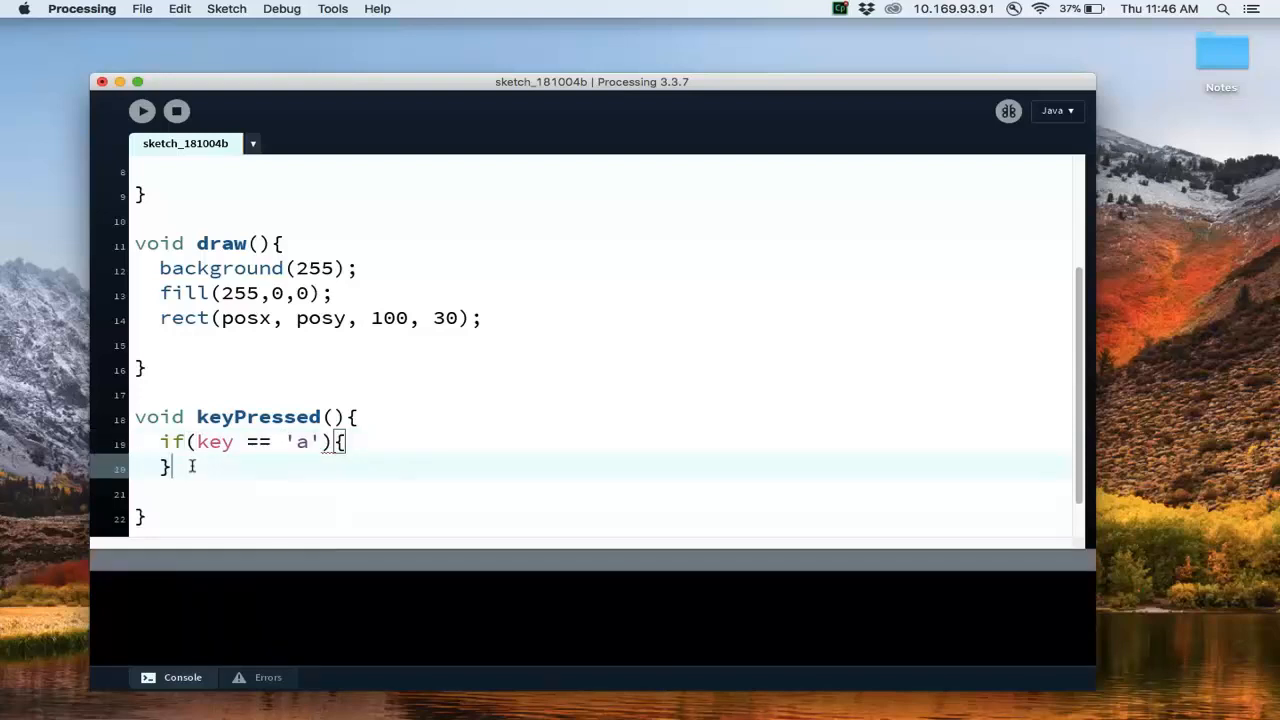
Move the rectangle left with posx = posx - 10; in the 'a' branch.
{"action": "type", "text": "pos"}
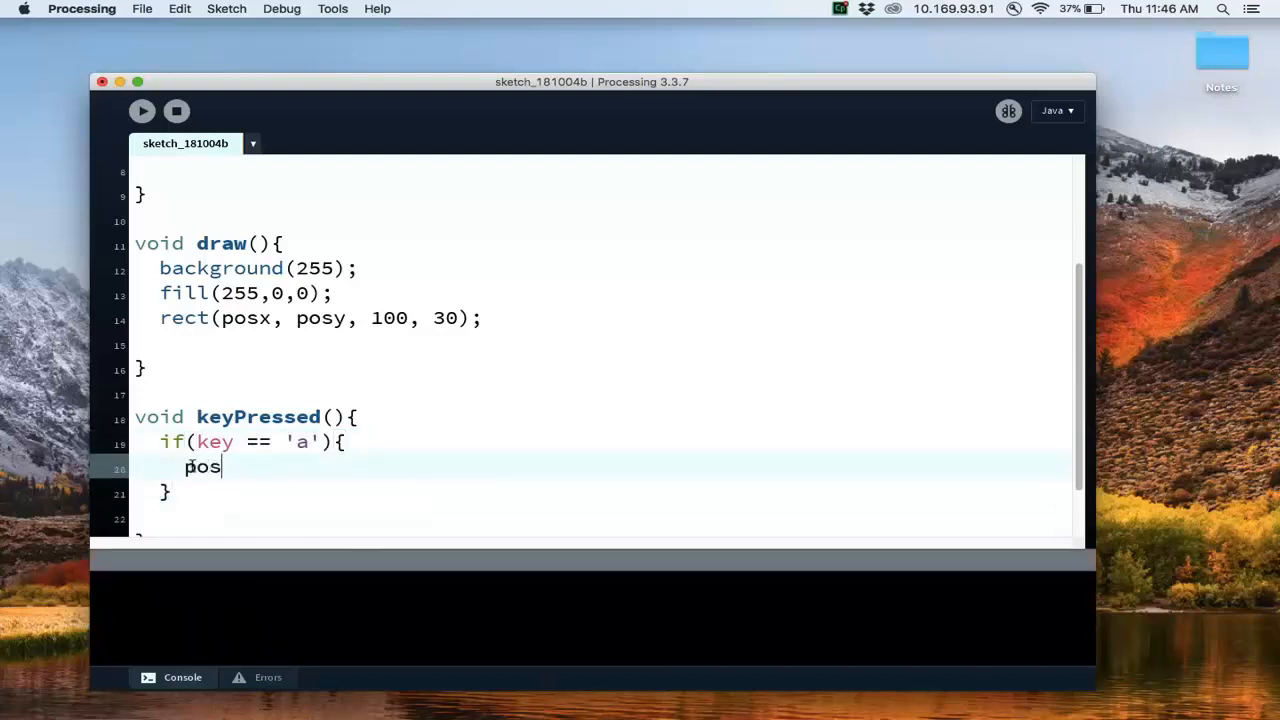
{"action": "type", "text": "x = po"}
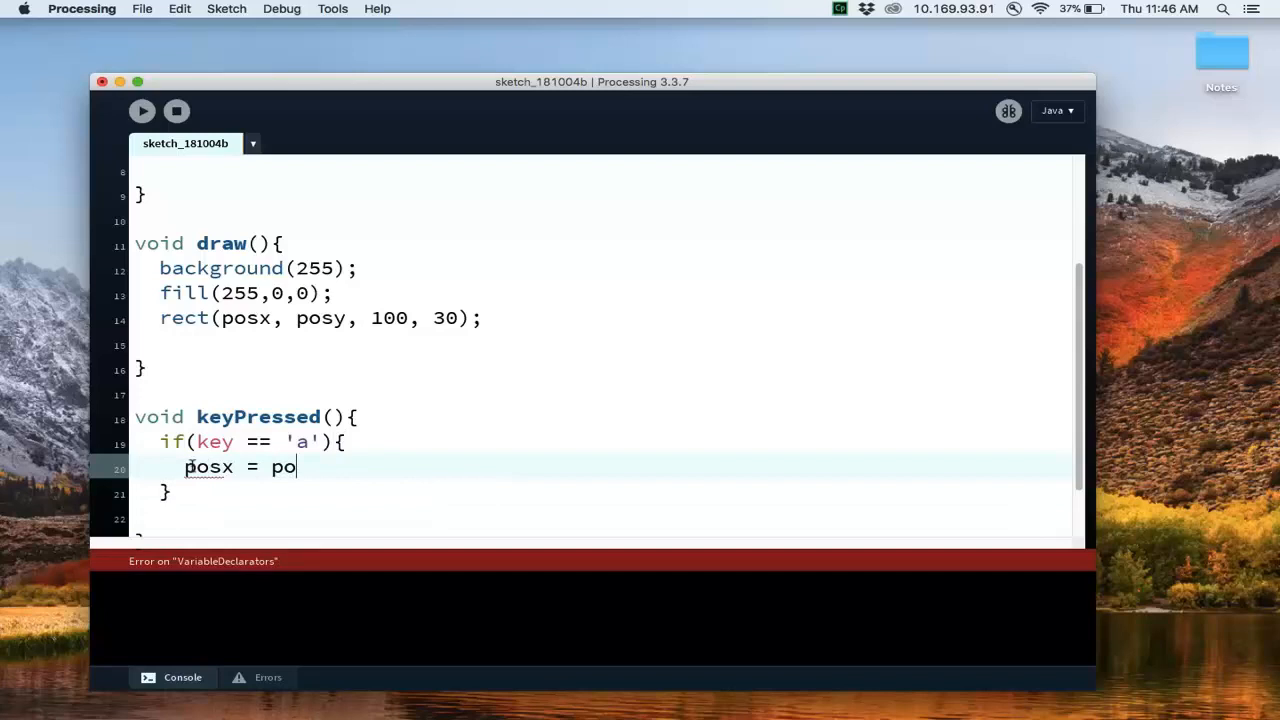
{"action": "type", "text": "sx -"}
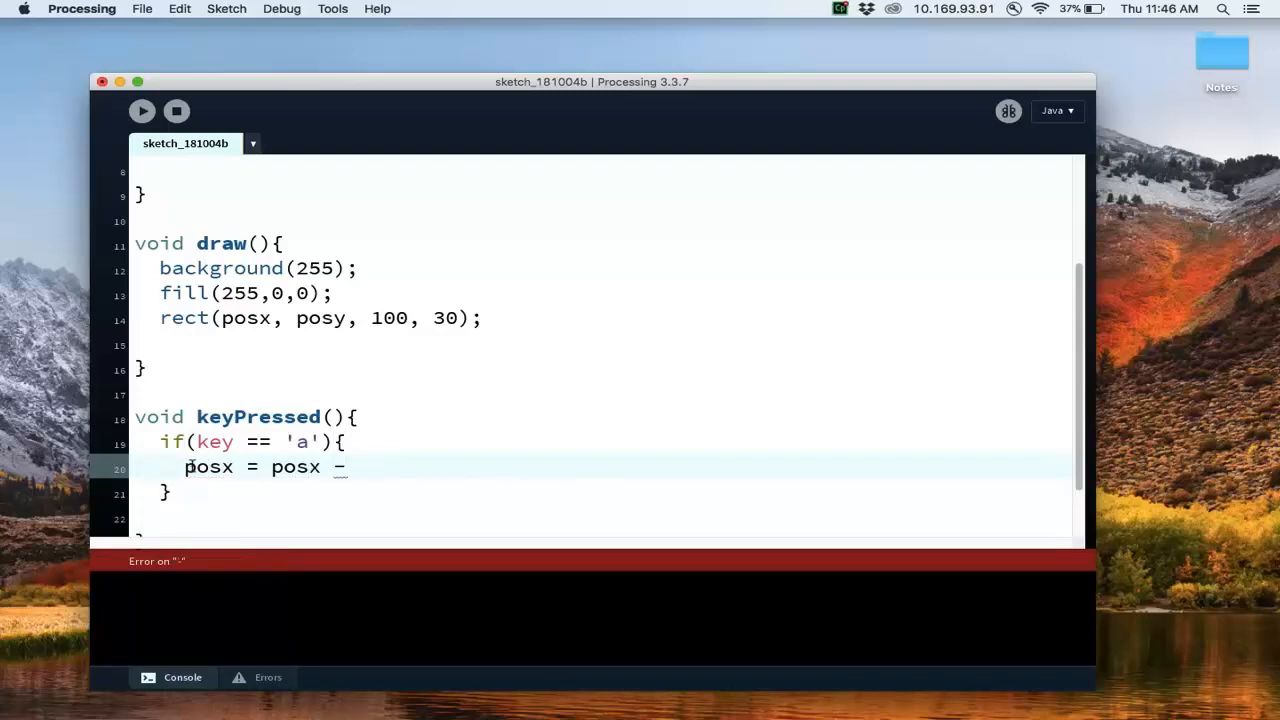
{"action": "type", "text": "10;"}
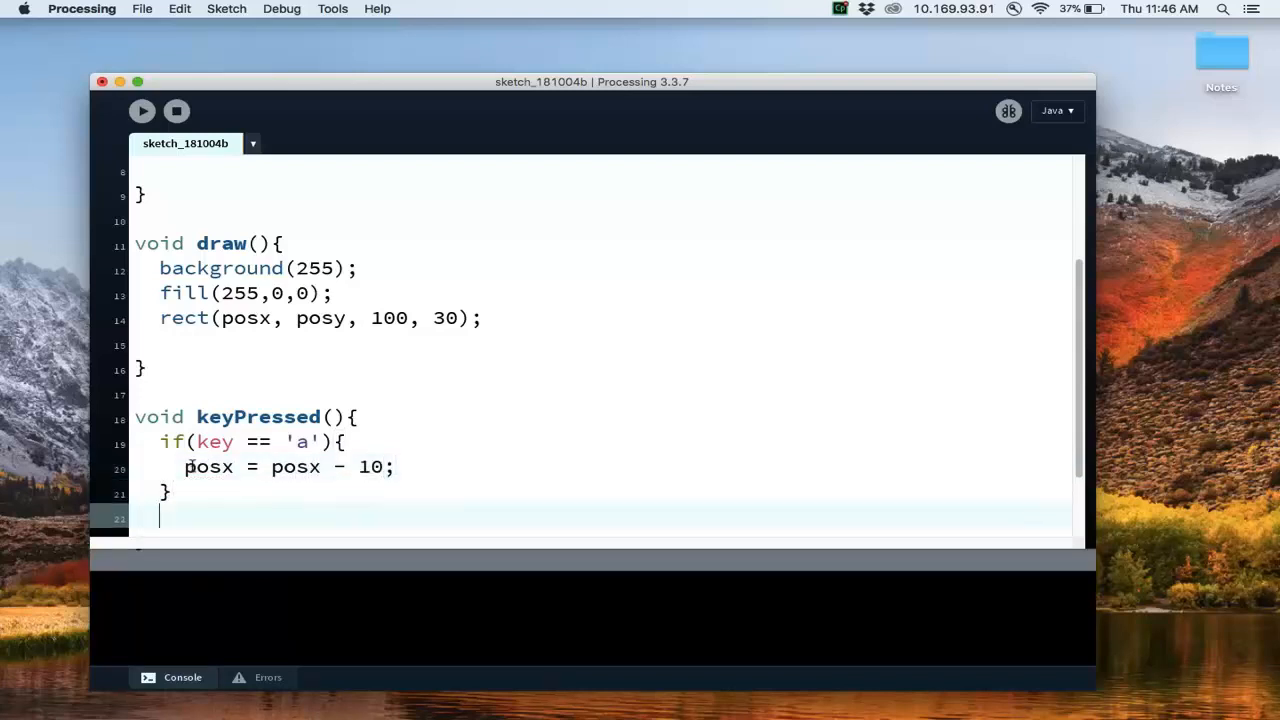
Add else if(key == 'd') that moves right with posx = posx + 10;.
{"action": "type", "text": "else if"}
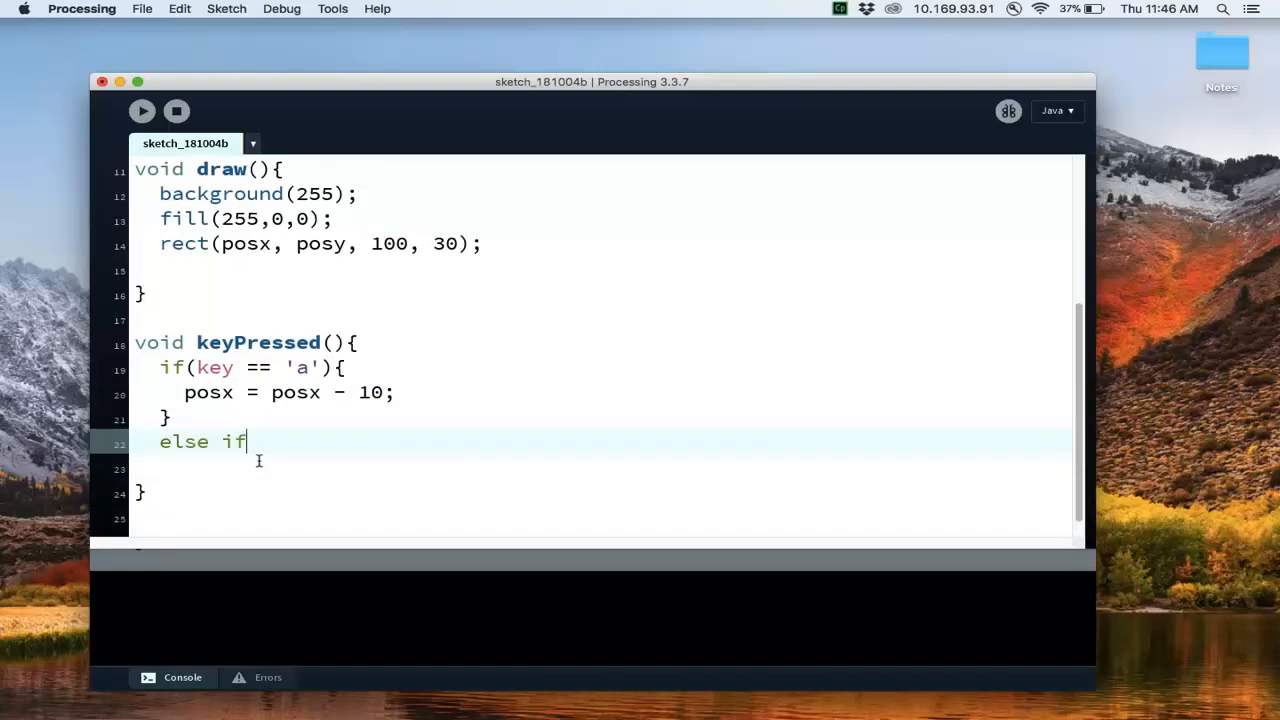
{"action": "type", "text": "(key ="}
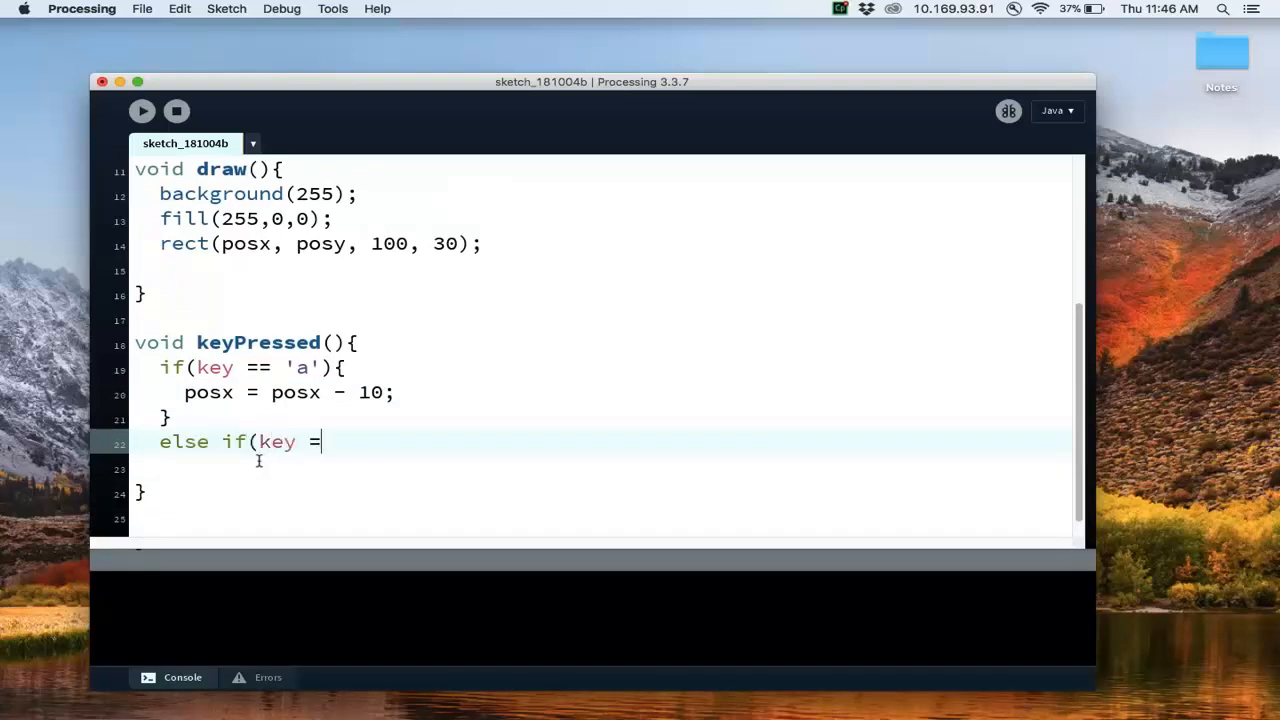
{"action": "type", "text": "= 'd"}
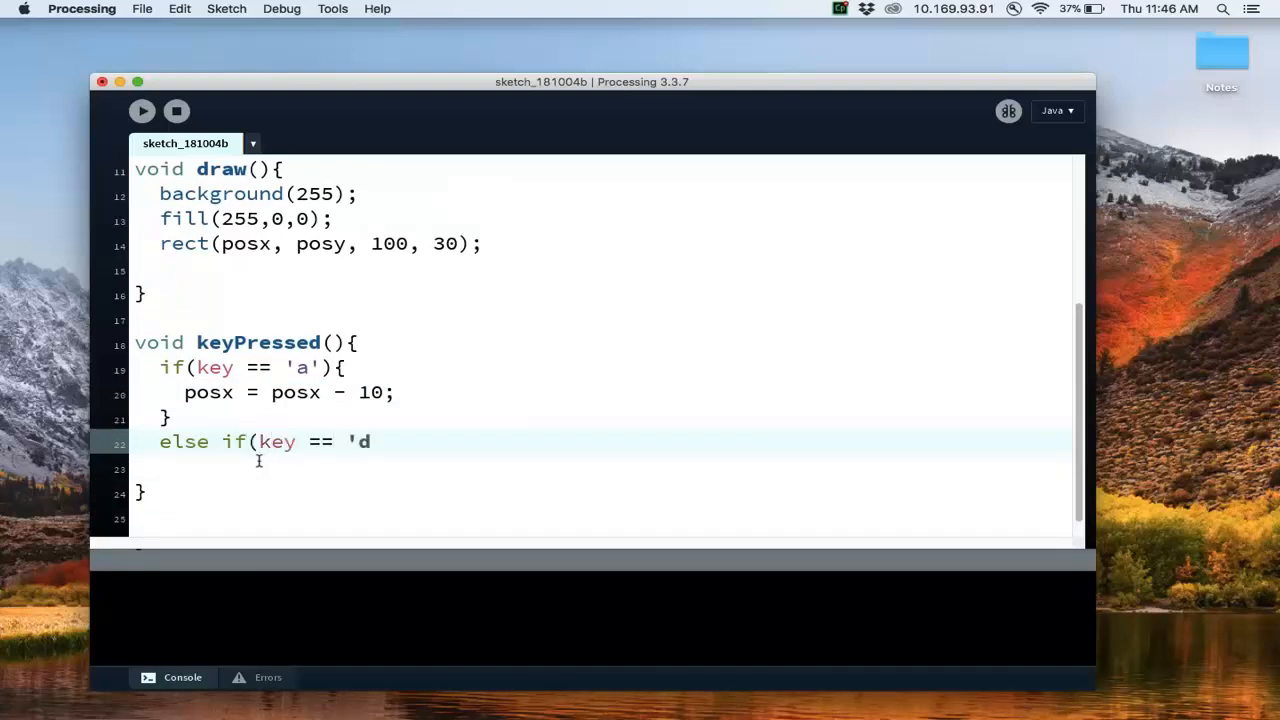
{"action": "type", "text": "'){"}
{"action": "left_click", "coordinate": [600, 468]}
{"action": "type", "text": "posx = posx"}
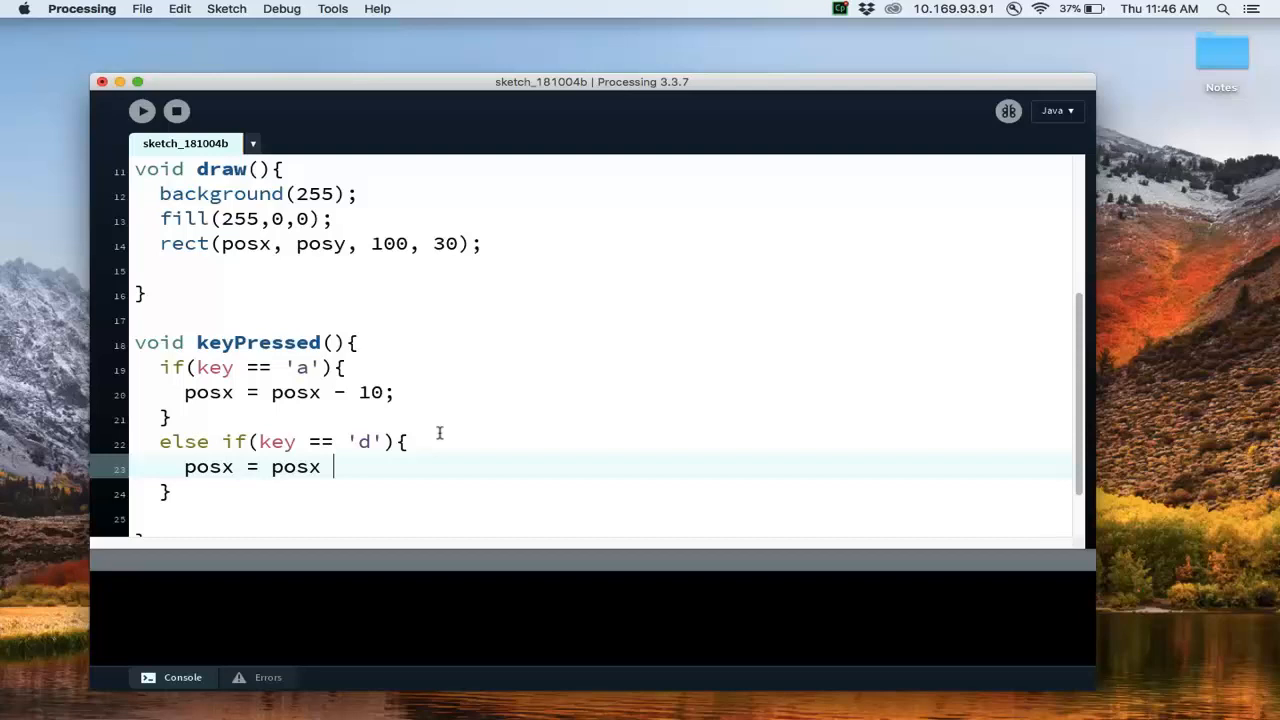
{"action": "type", "text": "+ 10;"}
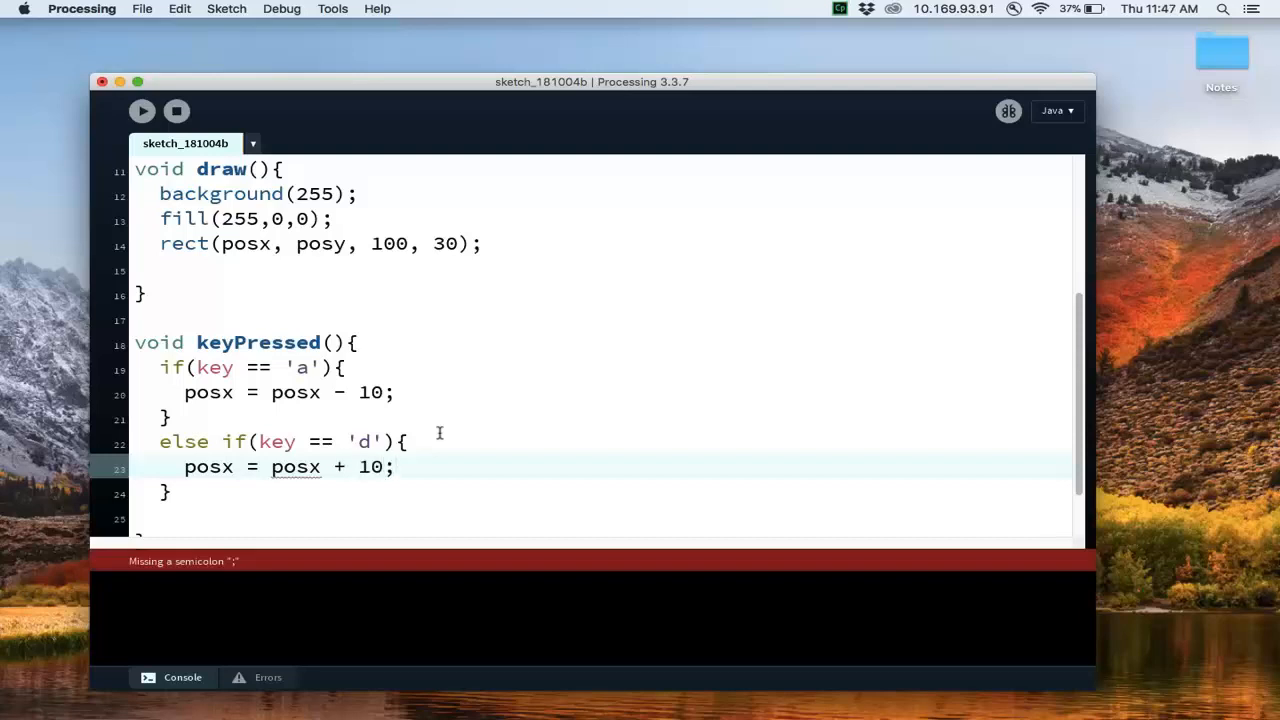
{"action": "scroll", "scroll_direction": "up", "scroll_amount": 3}
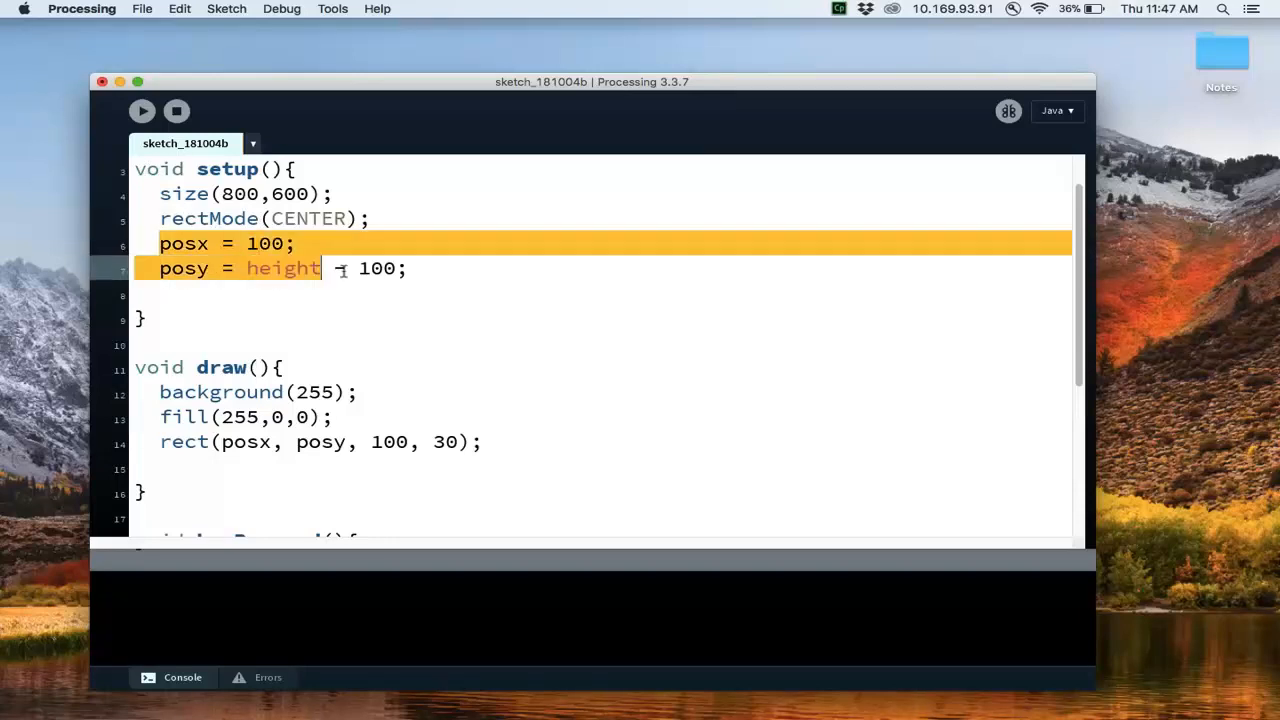
{"action": "scroll", "scroll_direction": "down", "scroll_amount": 3}
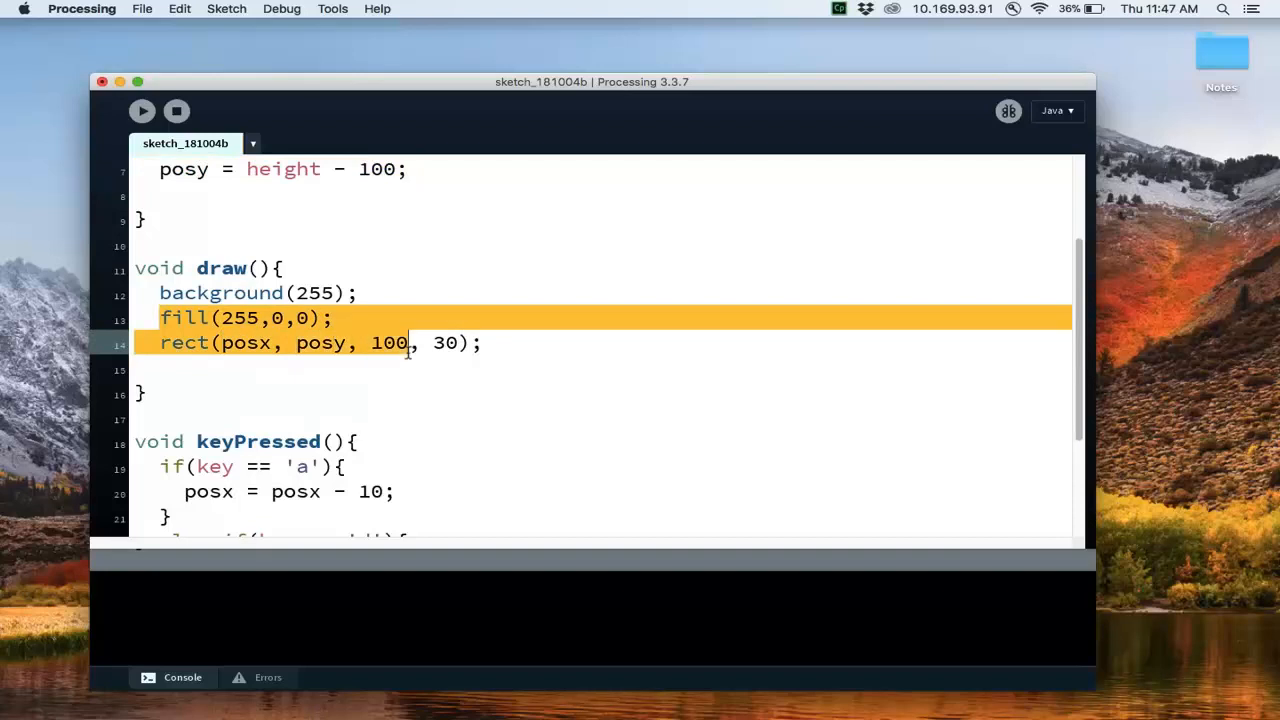
{"action": "scroll", "scroll_direction": "down", "scroll_amount": 3}
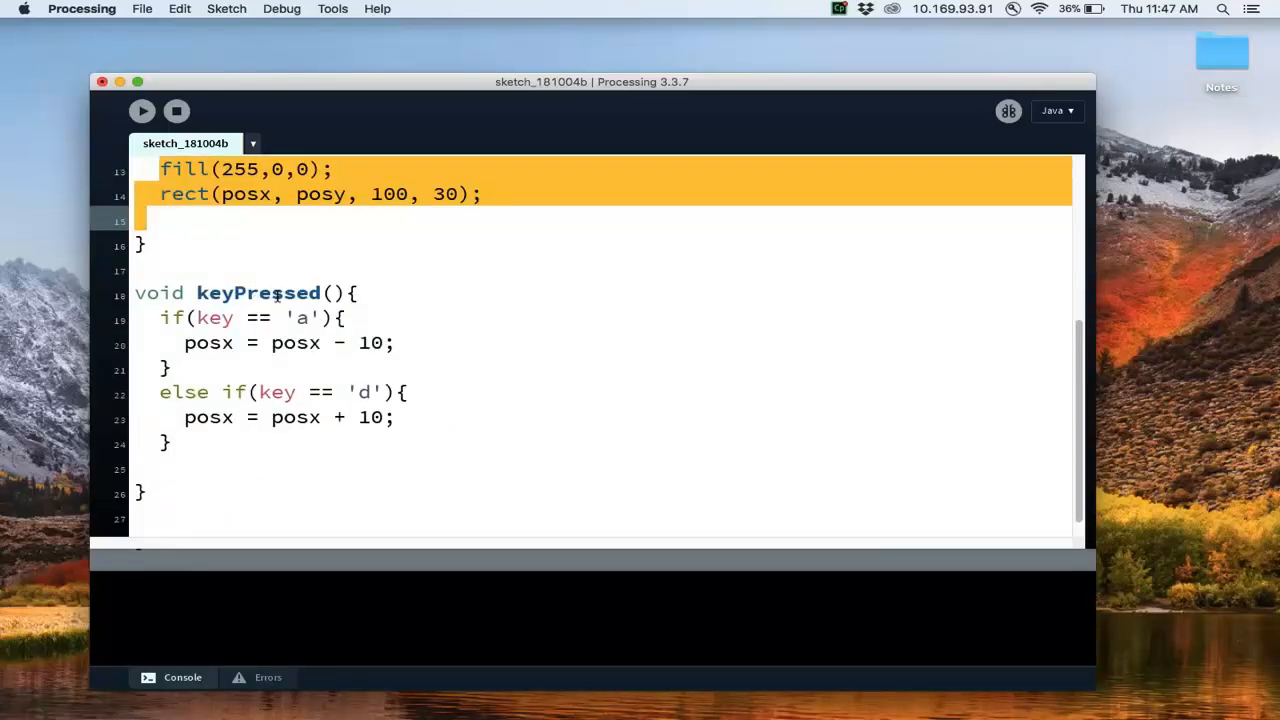
{"action": "scroll", "scroll_direction": "up", "scroll_amount": 3}
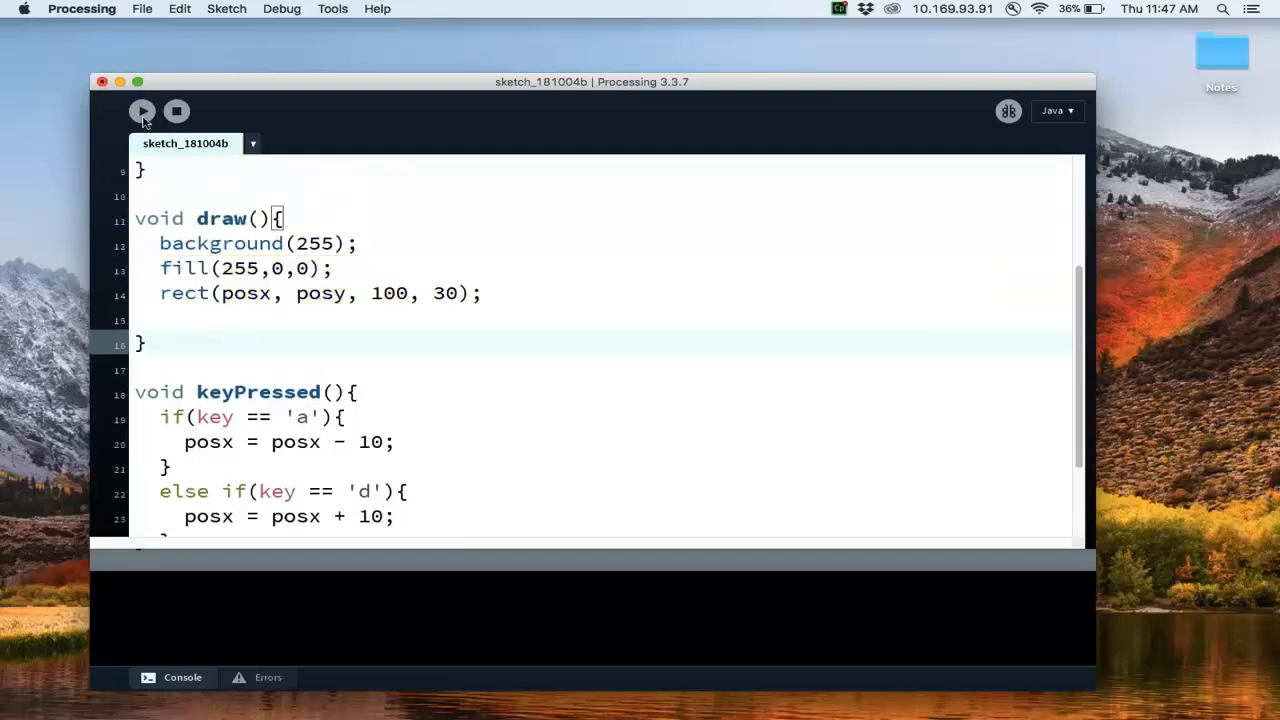
{"action": "left_click", "coordinate": [142, 112]}
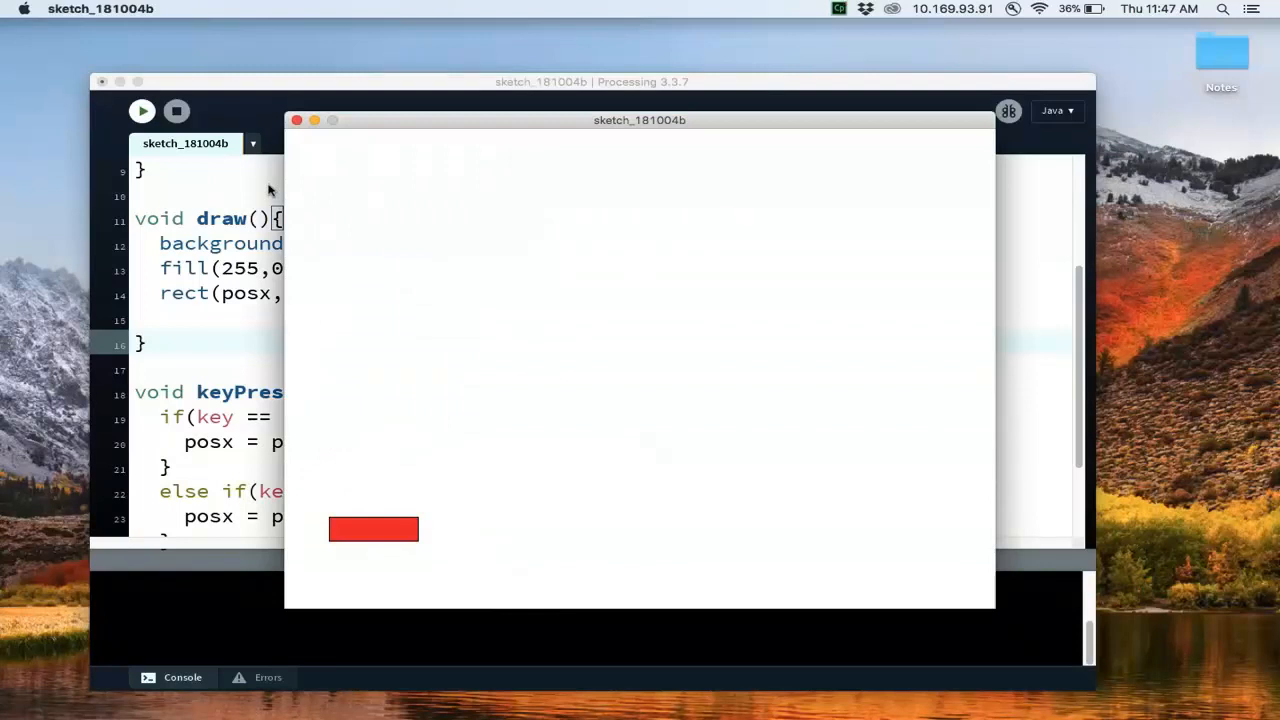
{"action": "key", "text": "Left"}
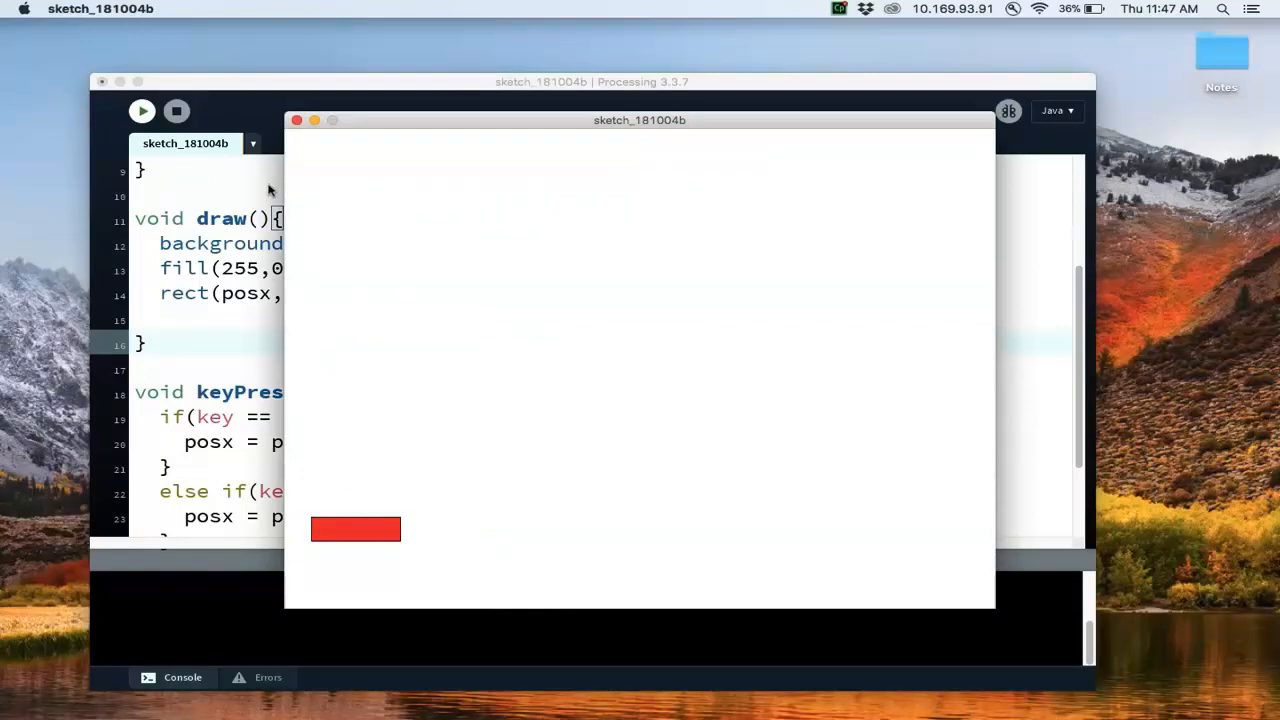
{"action": "key", "text": "right"}
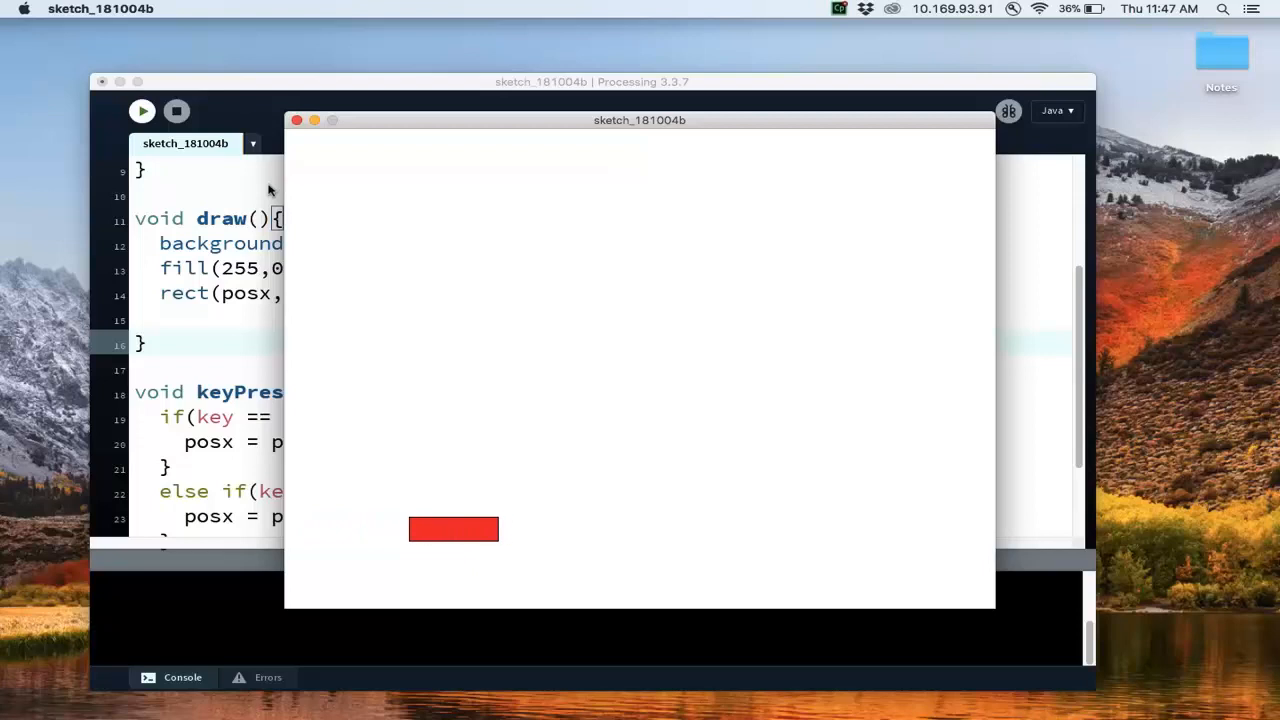
{"action": "key", "text": "Right"}
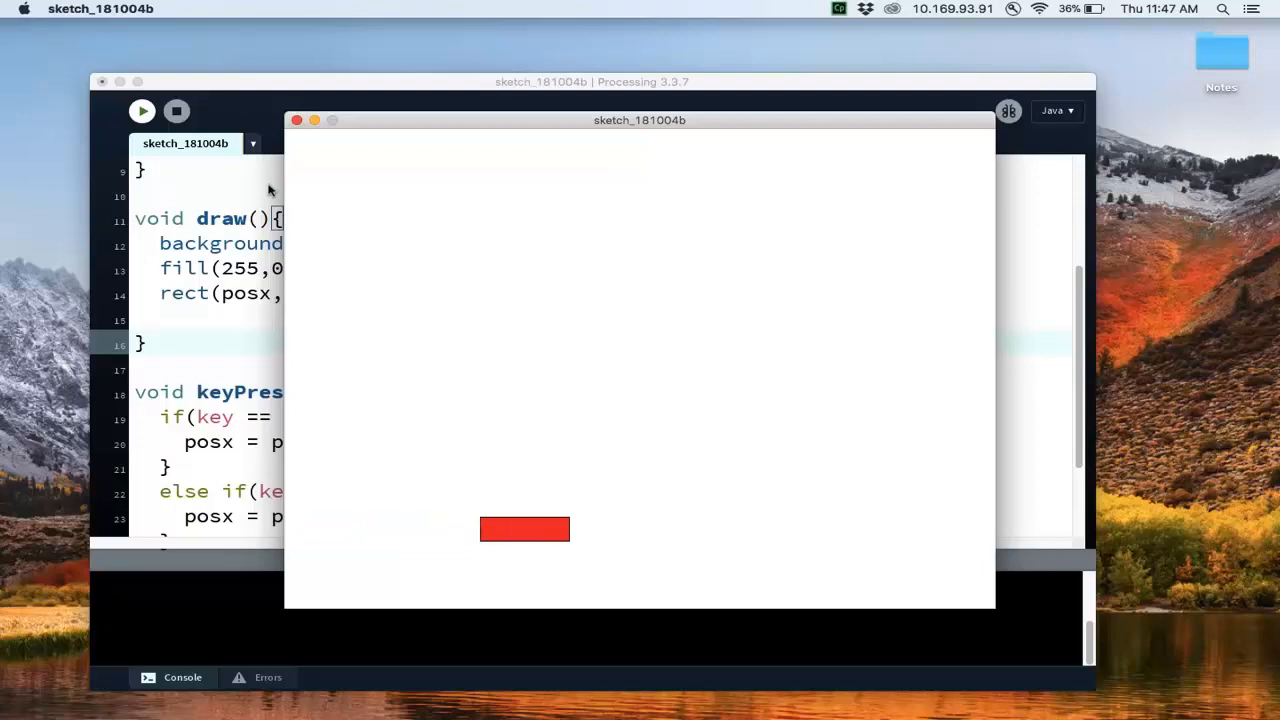
{"action": "key", "text": "right"}
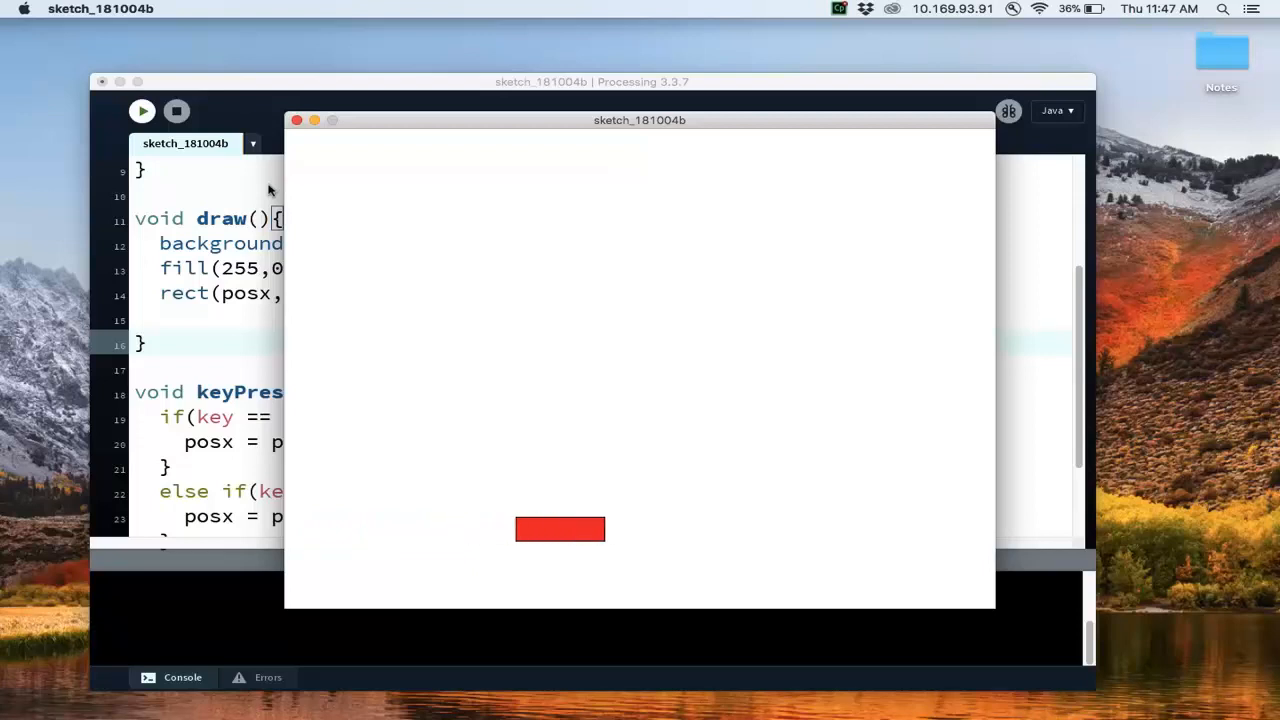
{"action": "key", "text": "Left"}
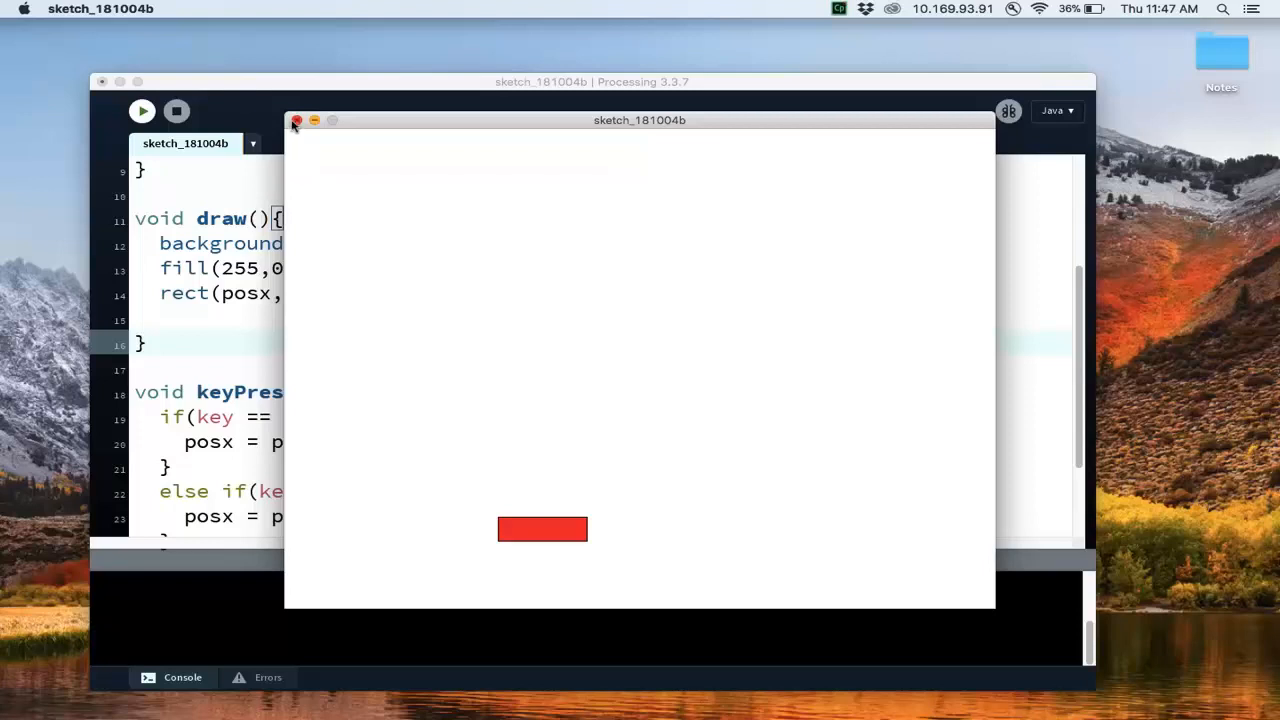
{"action": "left_click", "coordinate": [296, 120]}
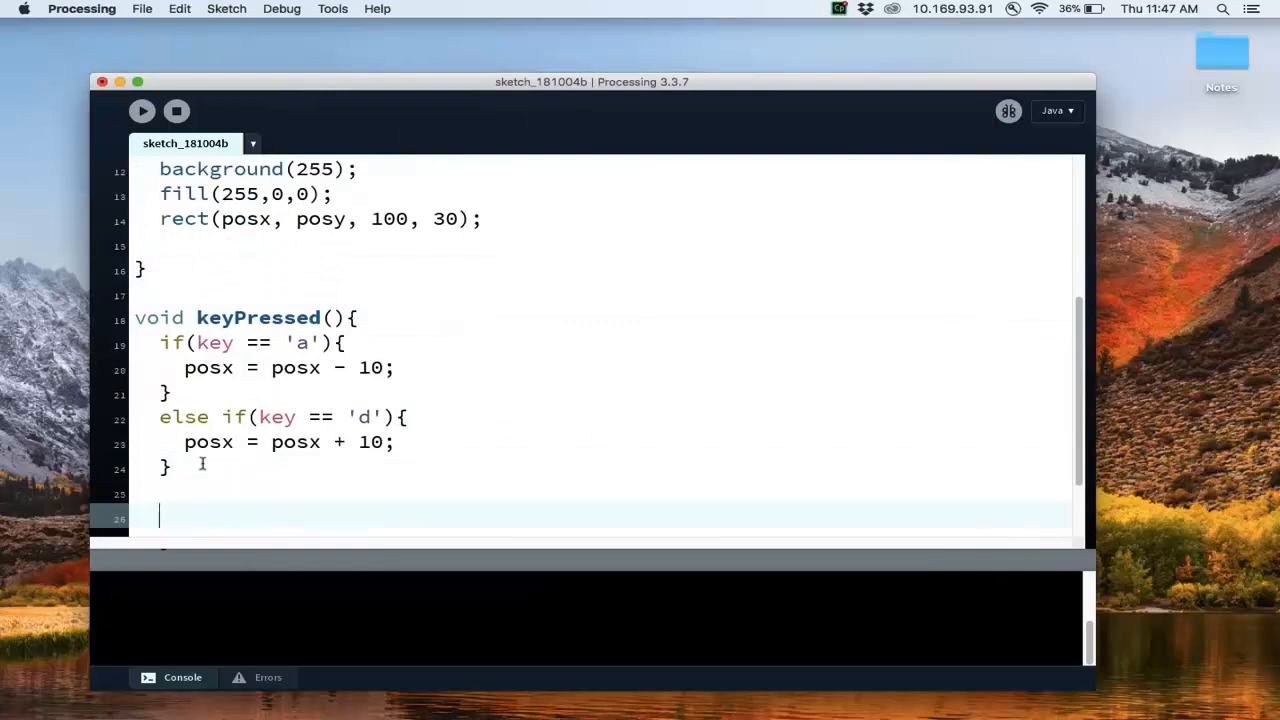
Add an if(keyCode == LEFT) branch that sets posx = posx - 10;.
{"action": "type", "text": "if(keyCode"}
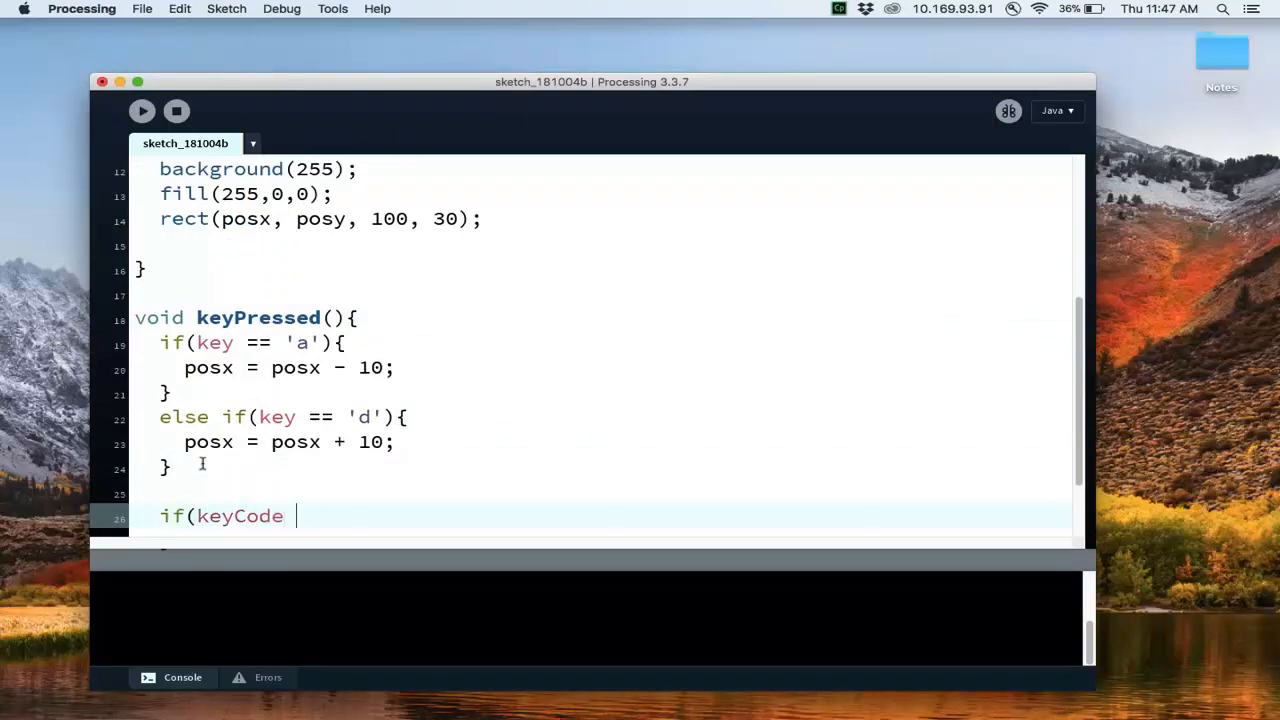
{"action": "type", "text": "== LEF"}
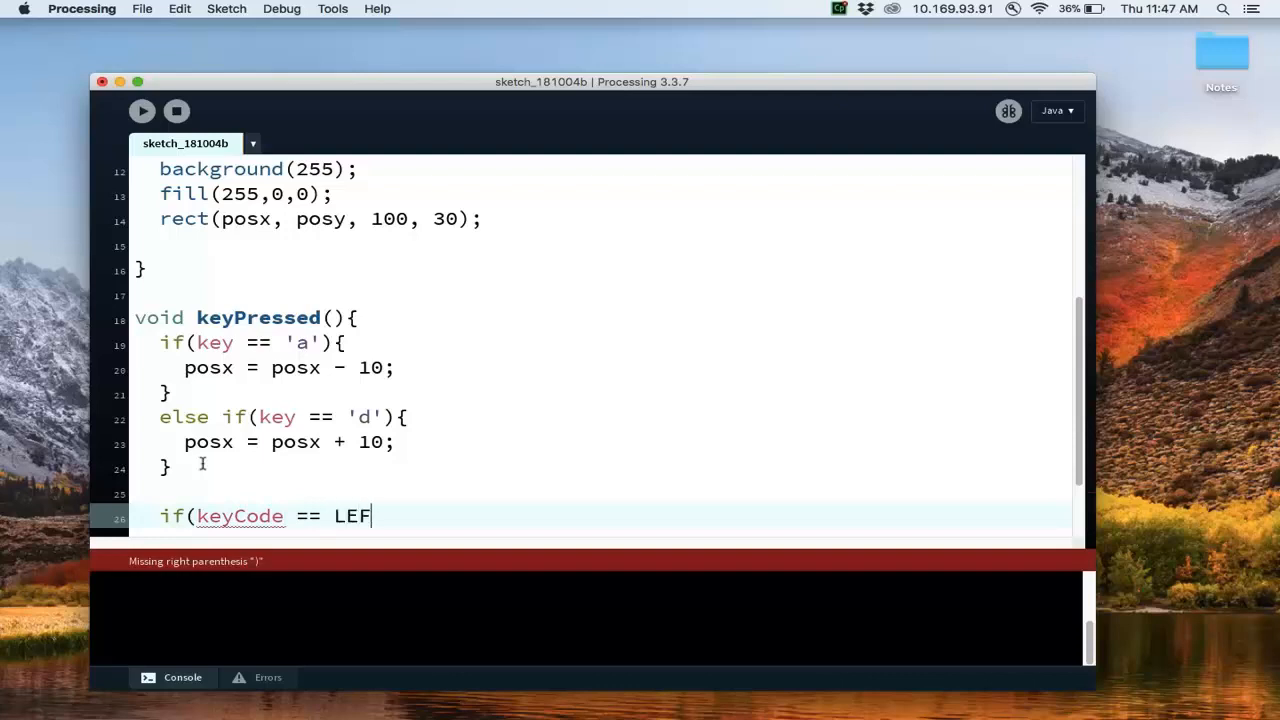
{"action": "type", "text": "T){"}
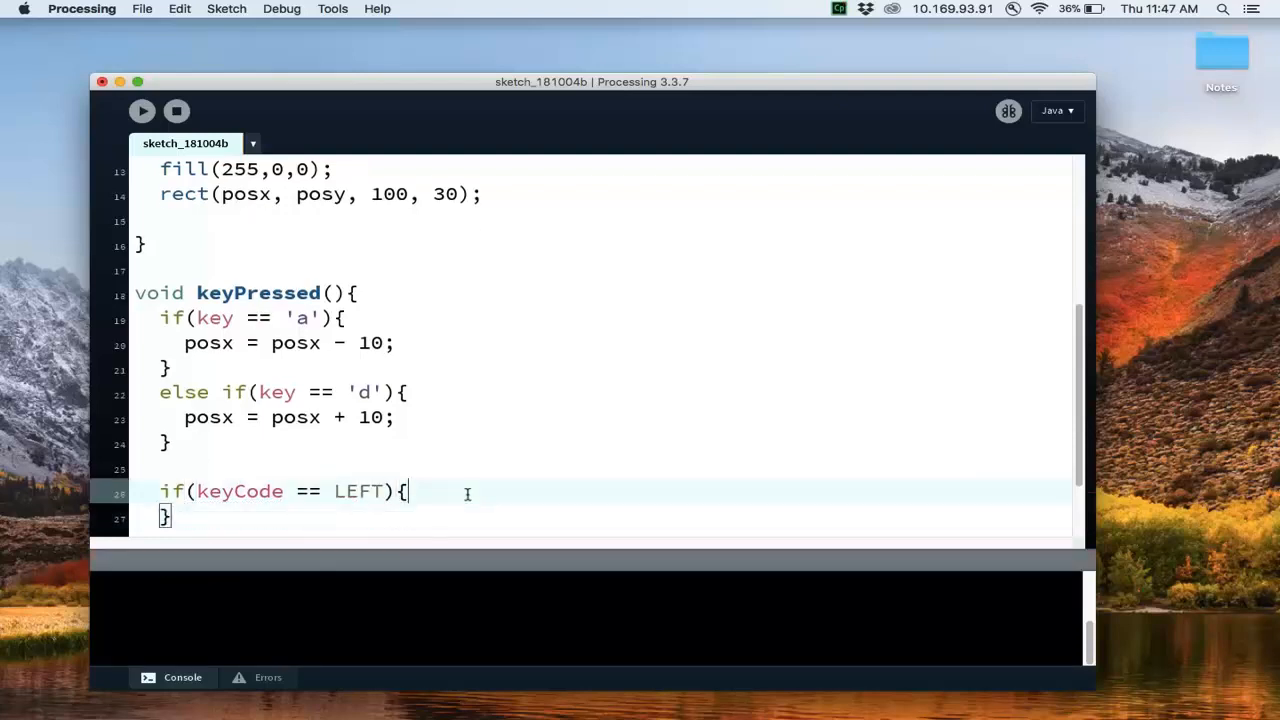
{"action": "key", "text": "Return"}
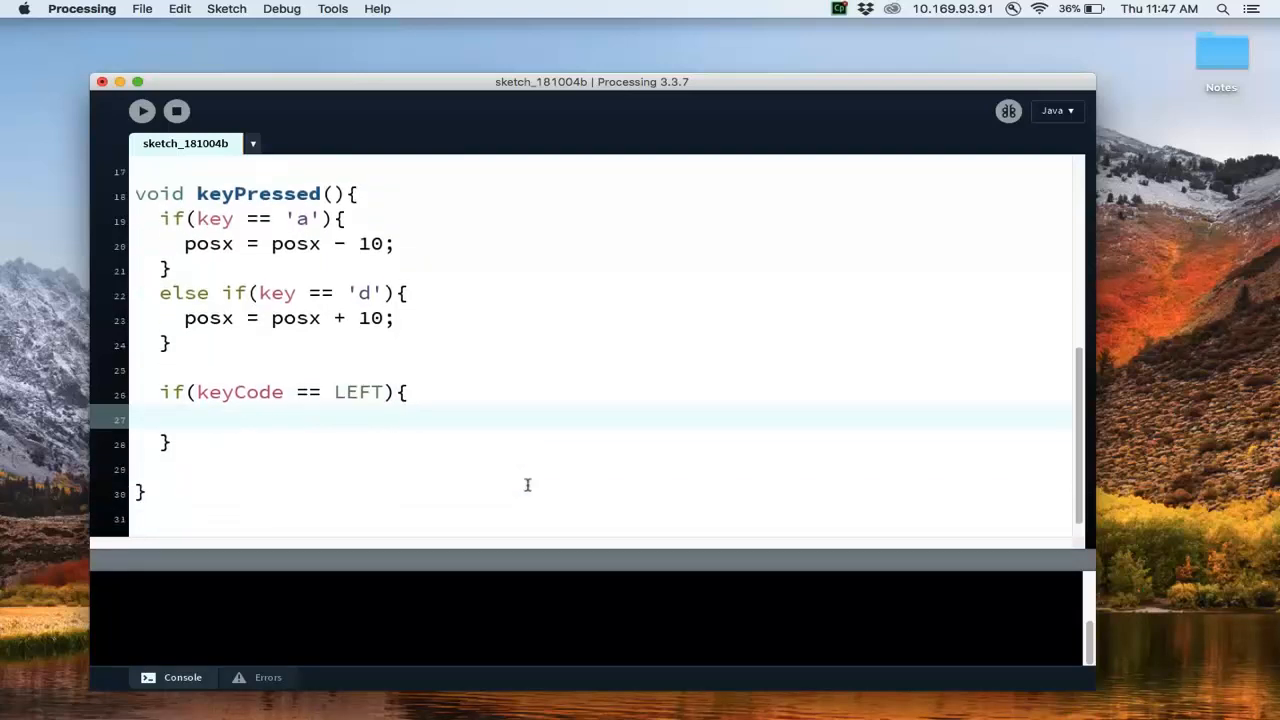
{"action": "mouse_move", "coordinate": [344, 262]}
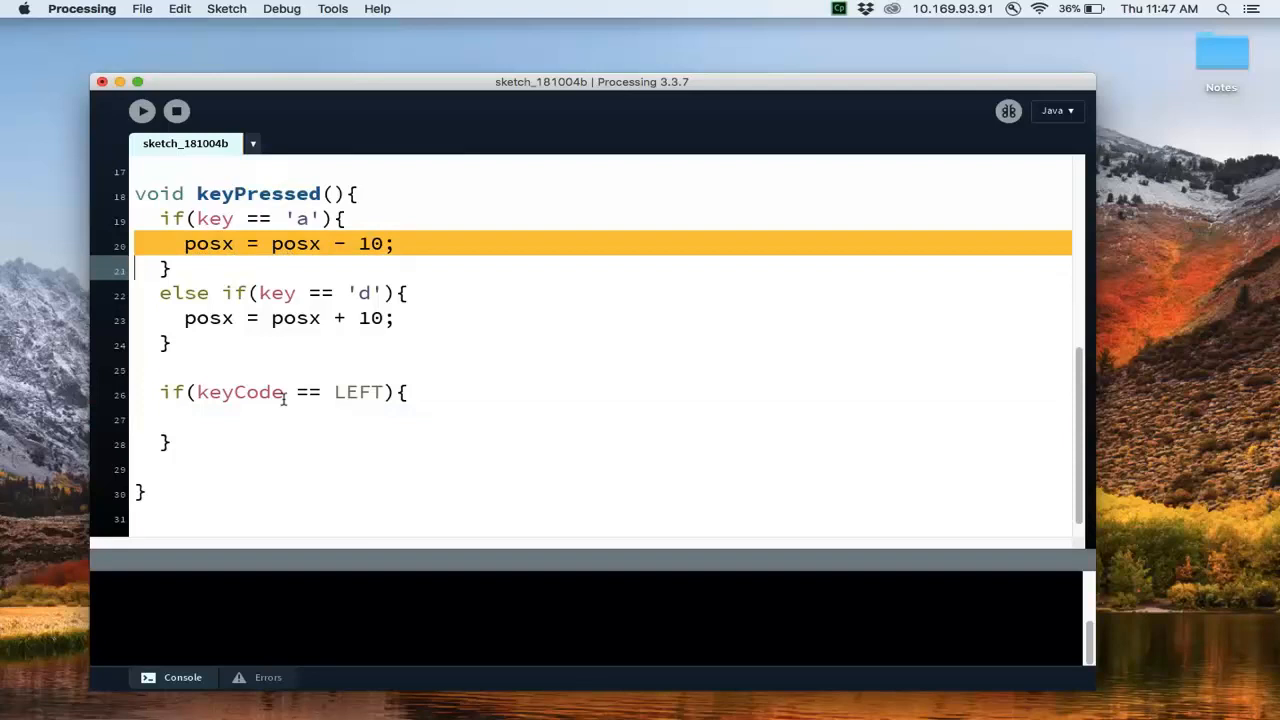
{"action": "type", "text": "posx = posx - 10;"}
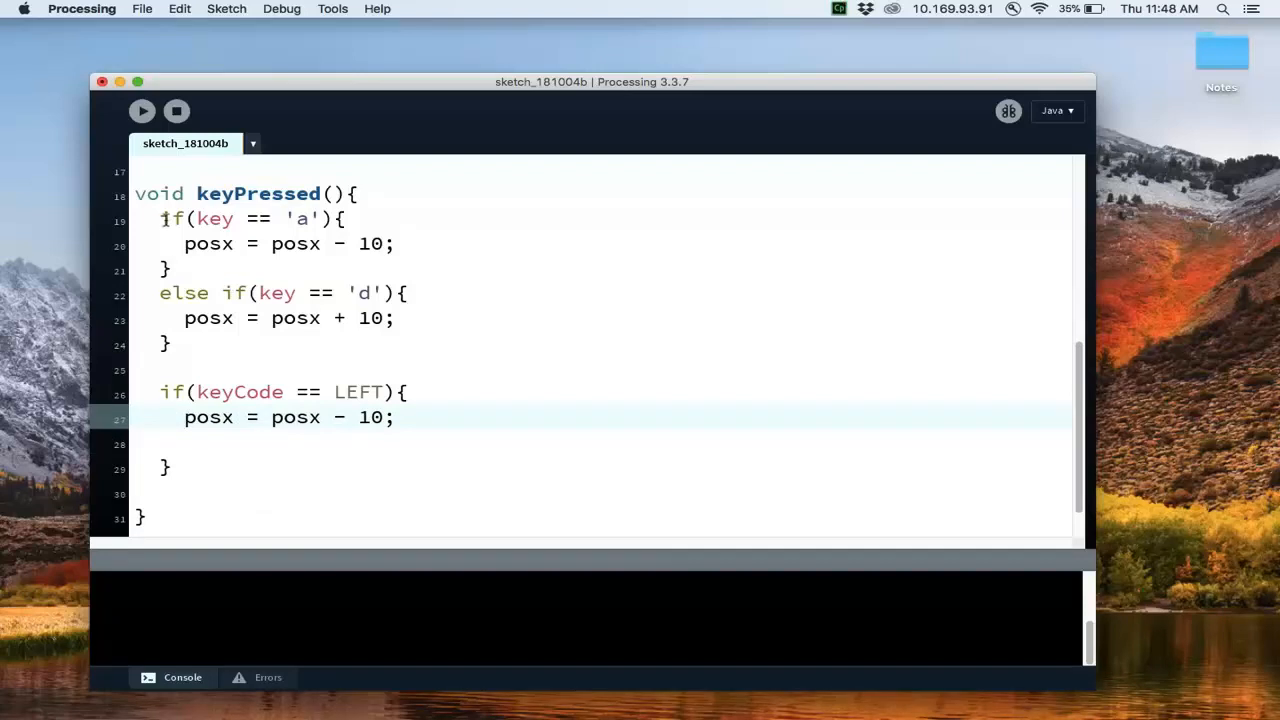
Rework the d-key branch into the RIGHT arrow case moving posx + 10.
{"action": "left_click_drag", "start_coordinate": [160, 218], "coordinate": [390, 318]}
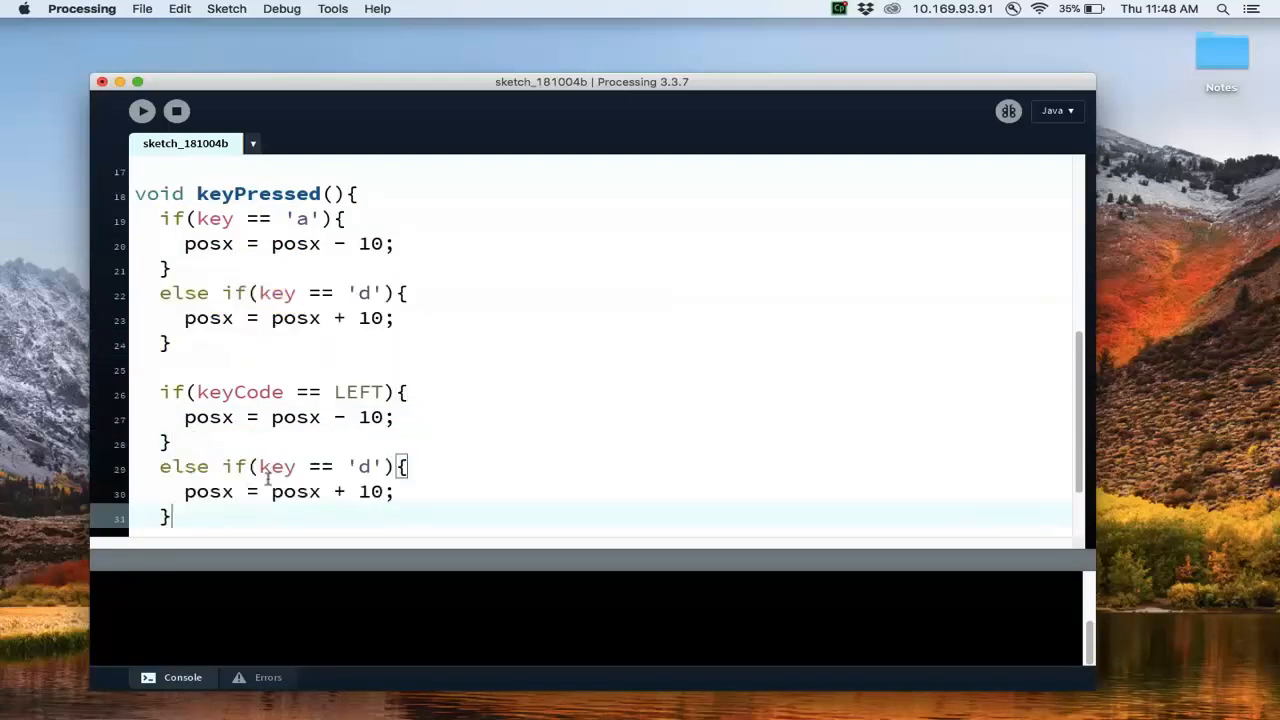
{"action": "key", "text": "backspace"}
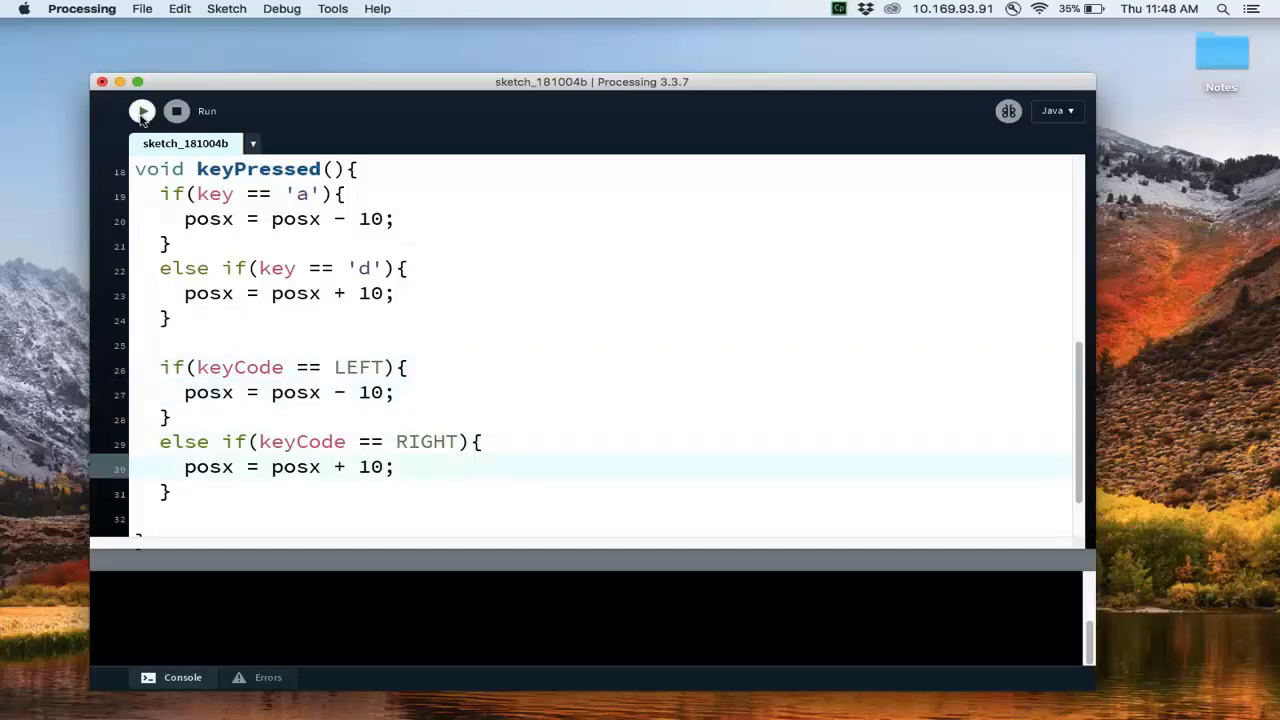
{"action": "left_click", "coordinate": [142, 112]}
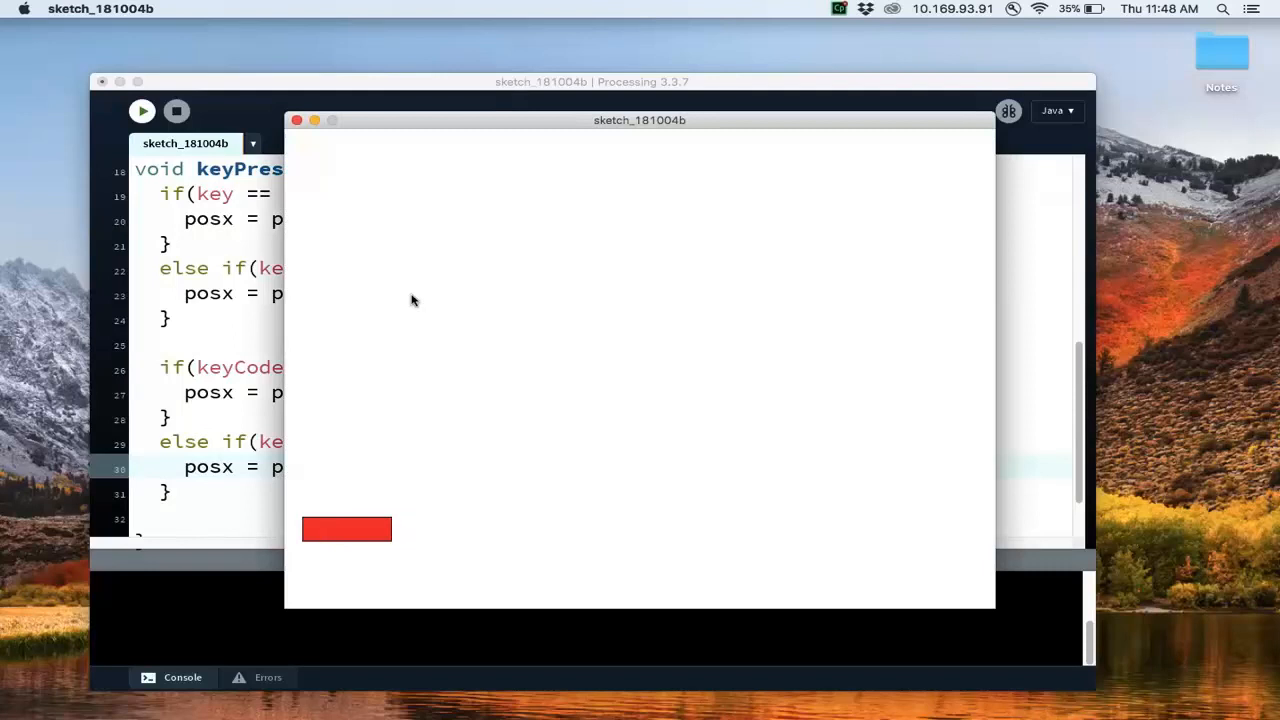
{"action": "key", "text": "Right"}
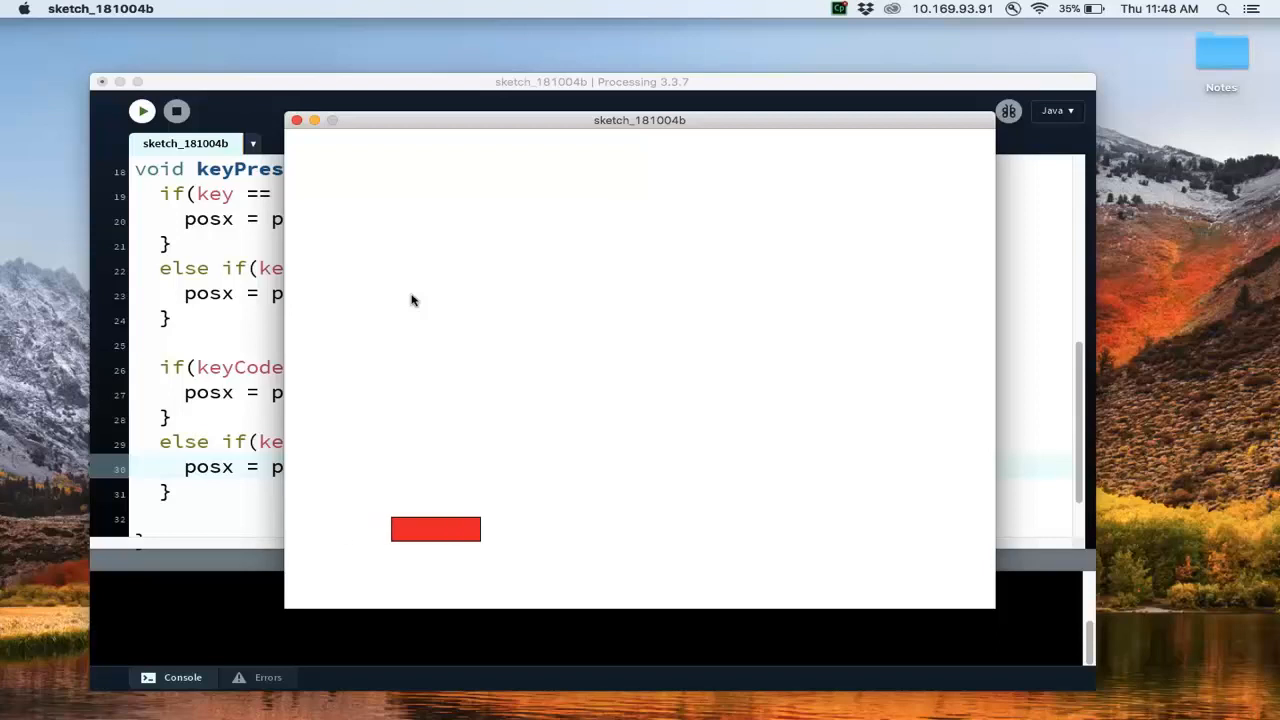
{"action": "key", "text": "Right"}
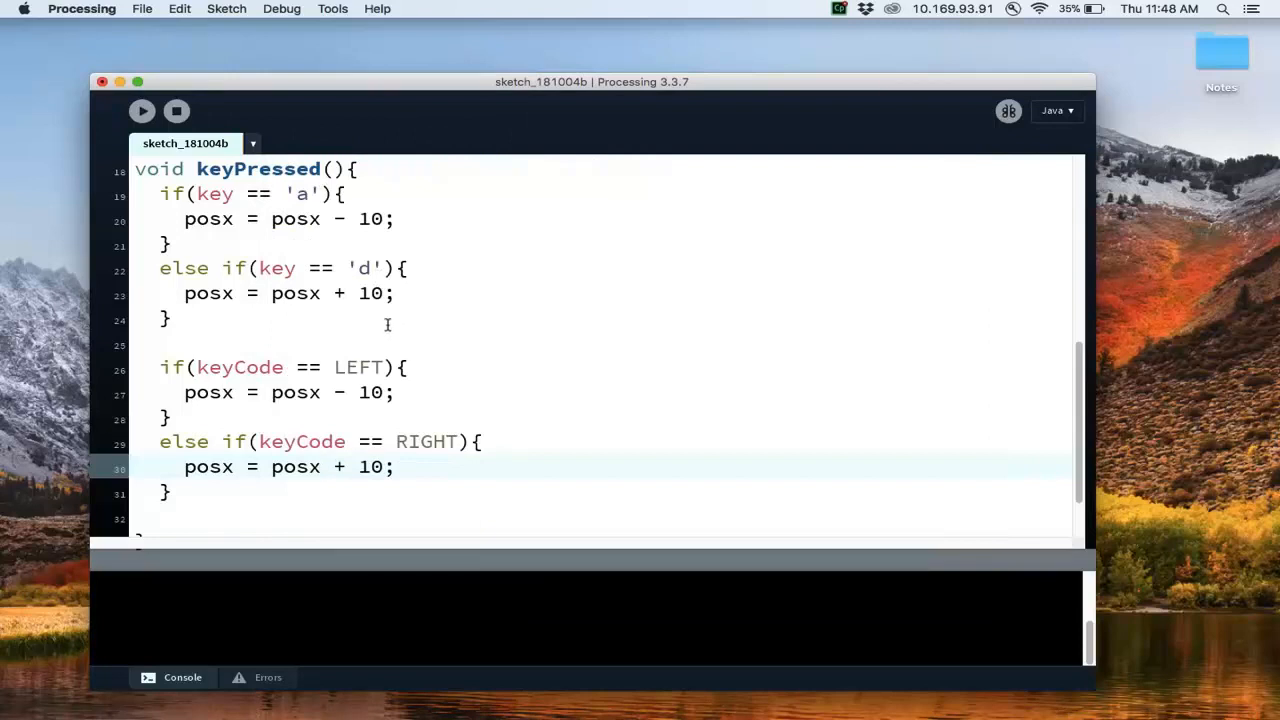
{"action": "scroll", "scroll_direction": "up", "scroll_amount": 3}
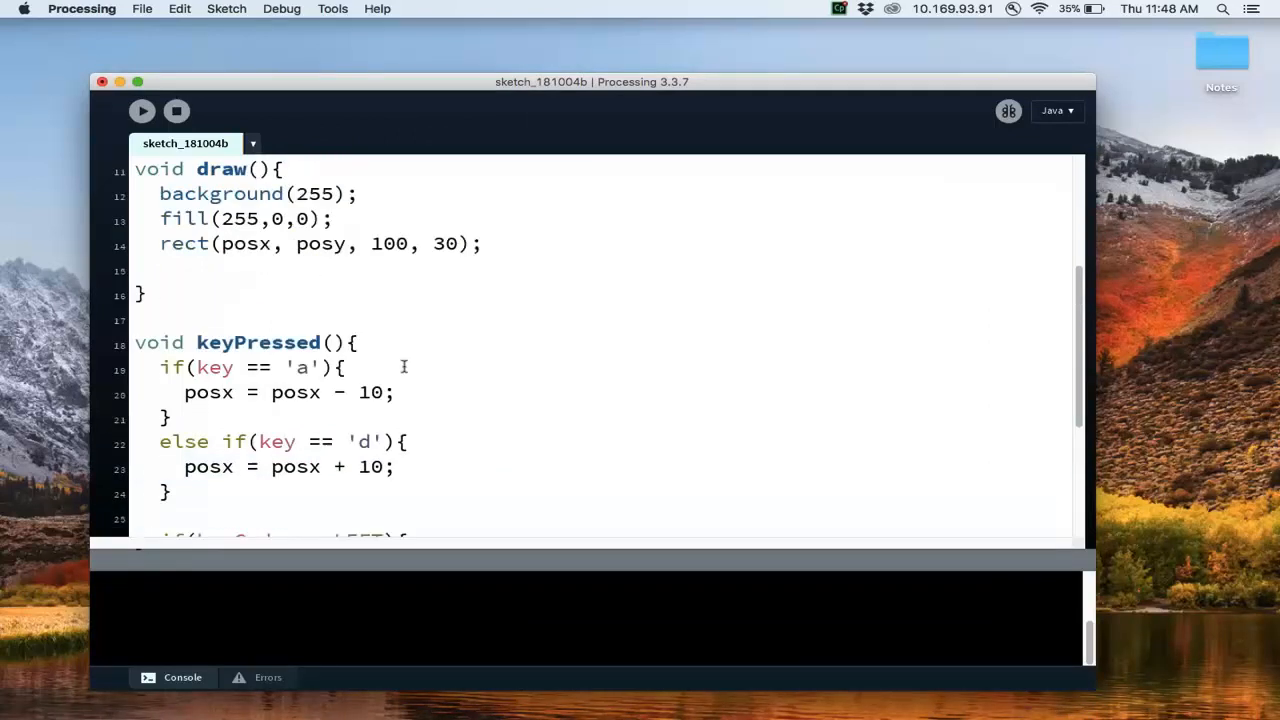